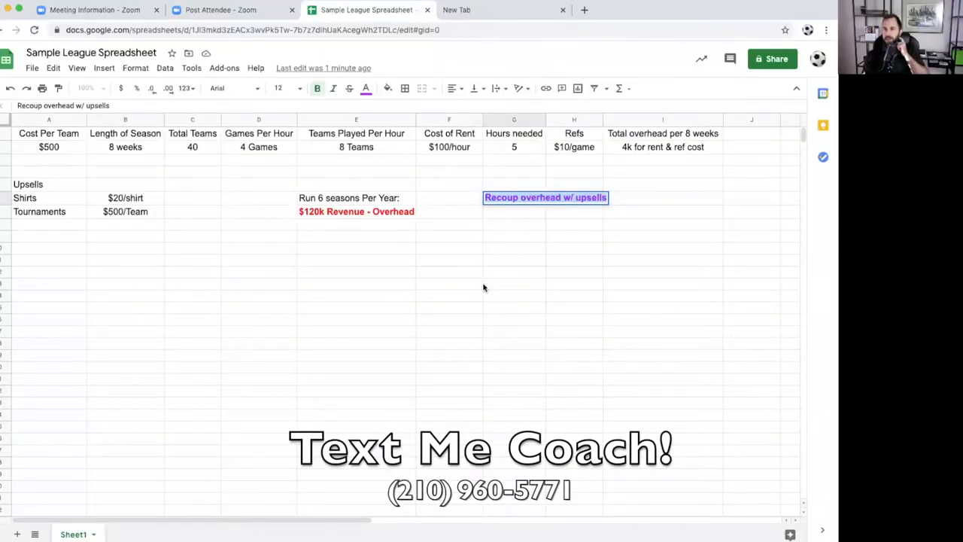
mouse_move(480, 286)
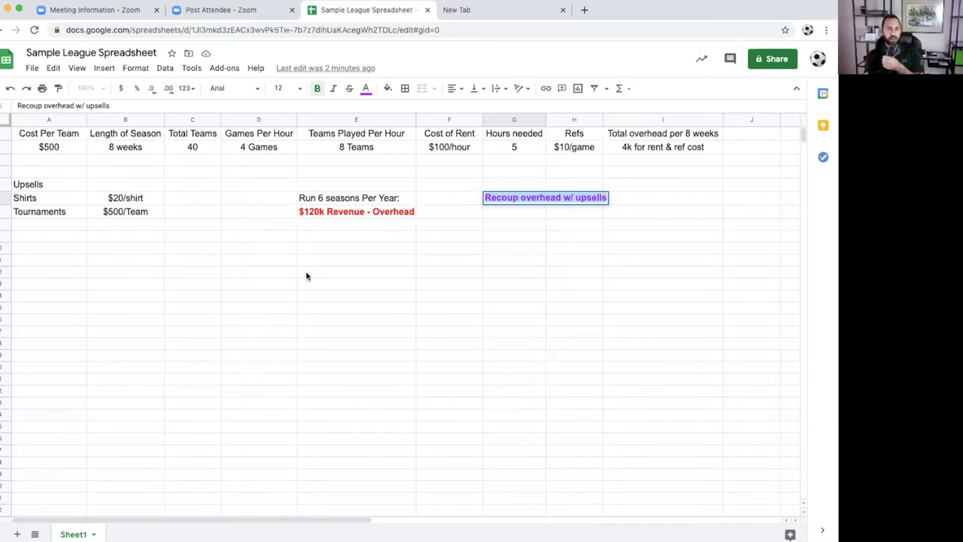
mouse_move(304, 277)
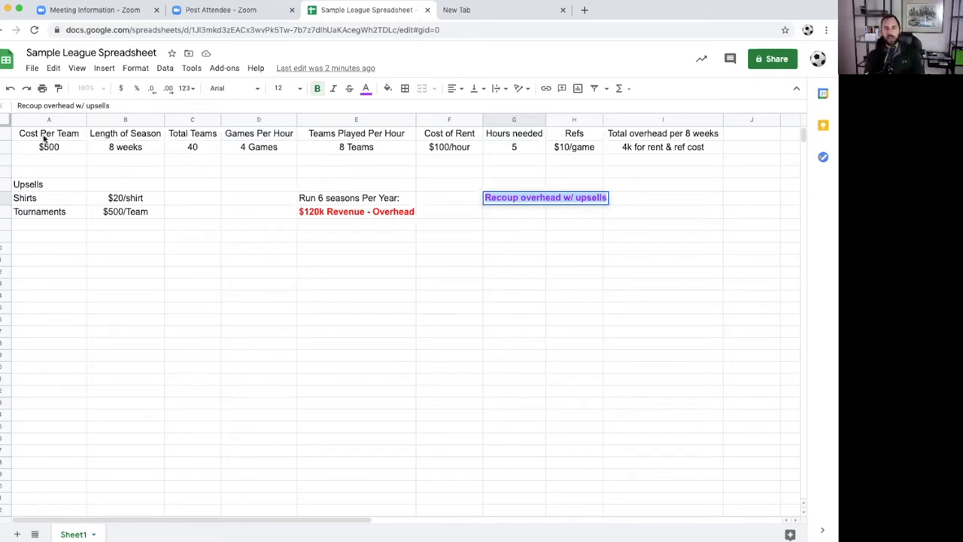
left_click(48, 132)
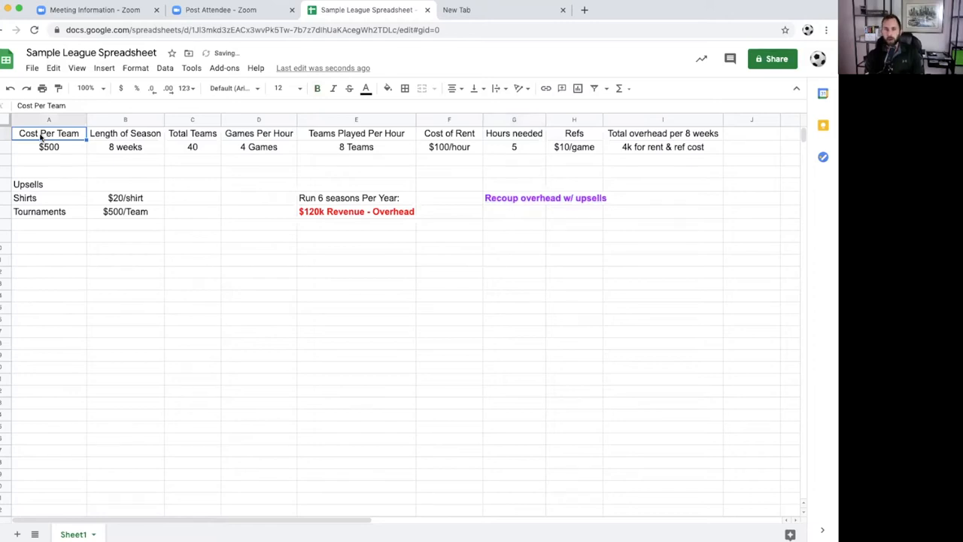
left_click(48, 147)
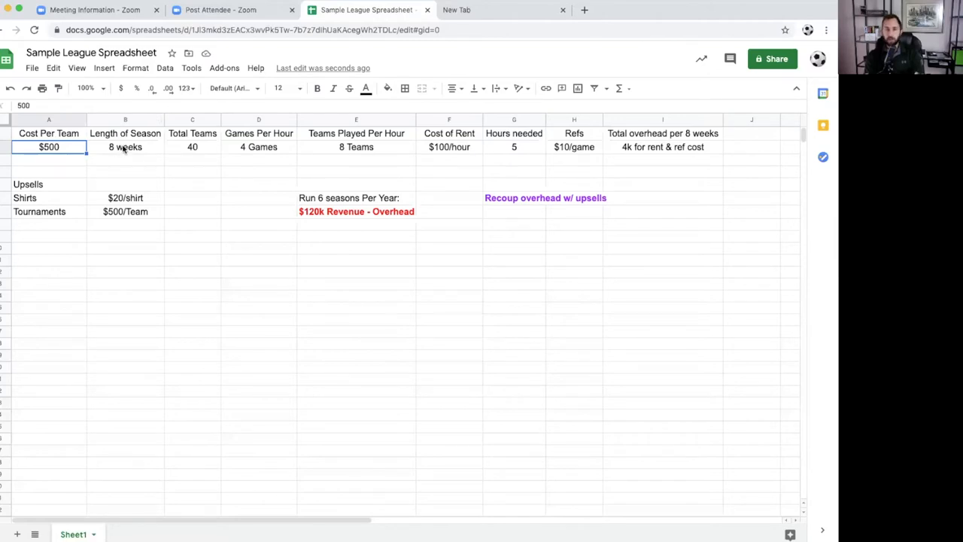
mouse_move(126, 153)
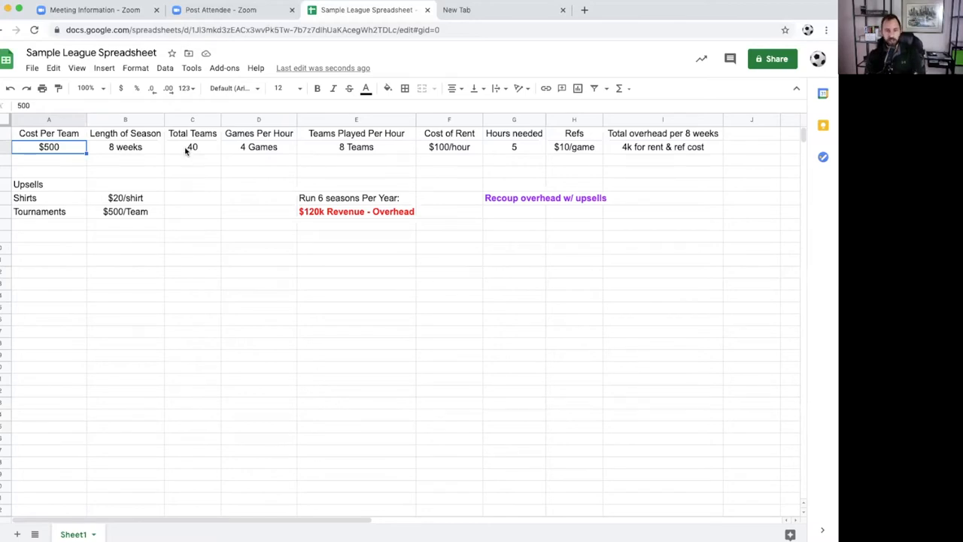
left_click(193, 147)
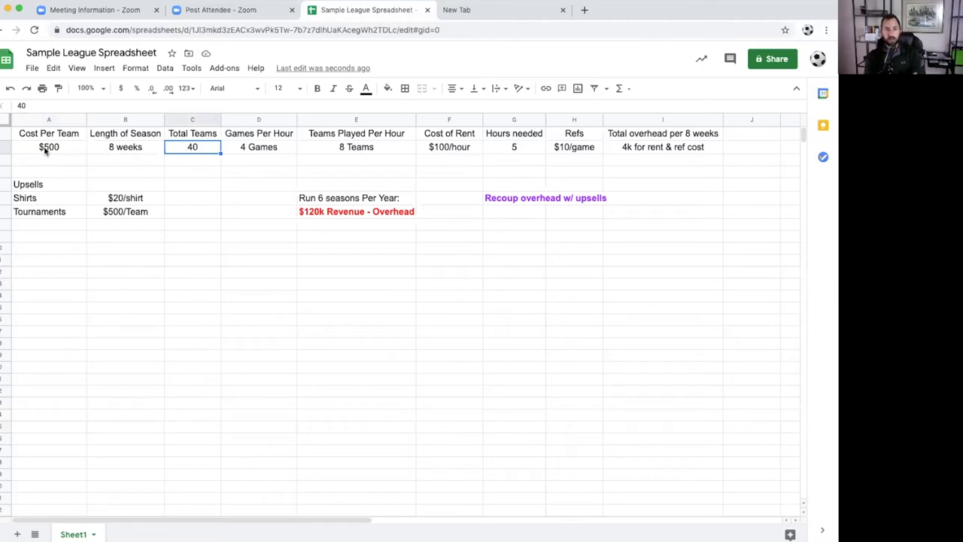
mouse_move(199, 152)
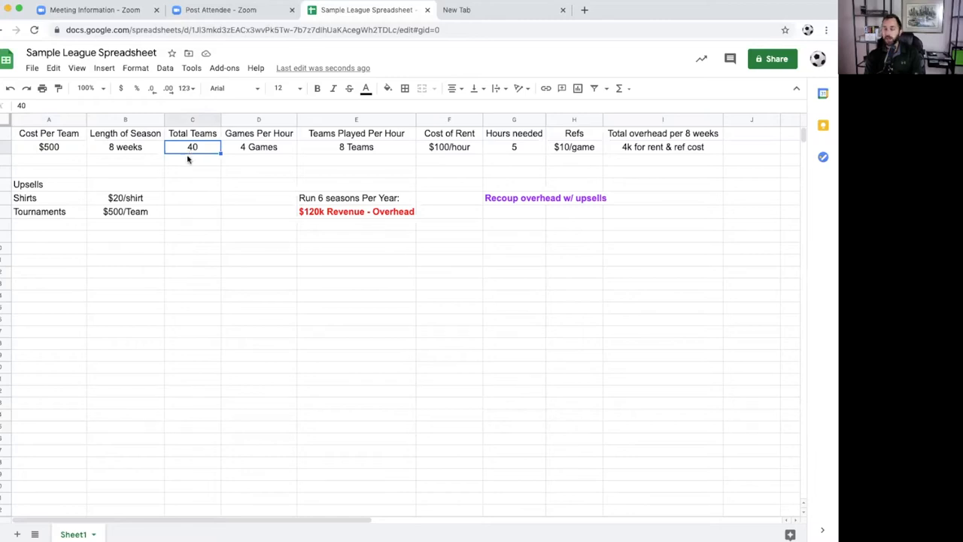
mouse_move(274, 142)
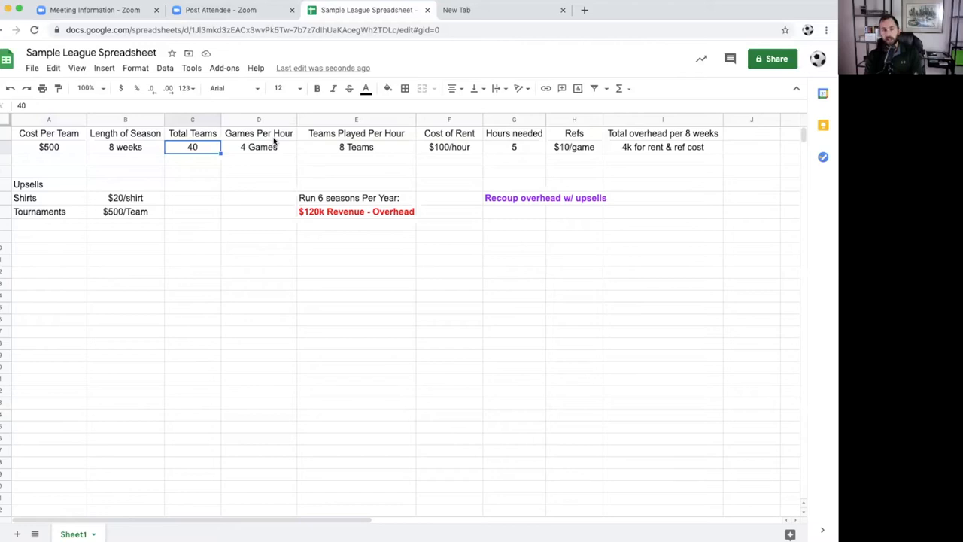
mouse_move(268, 151)
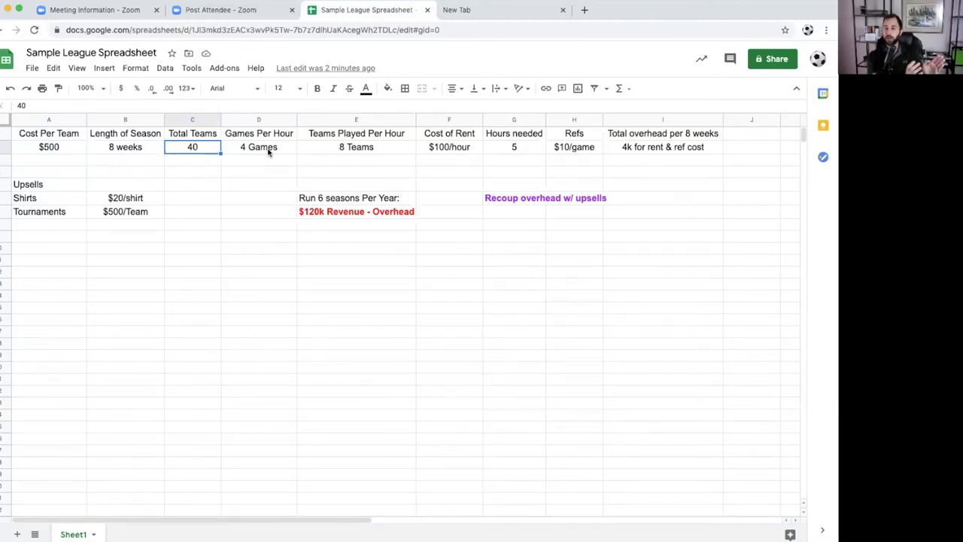
mouse_move(320, 150)
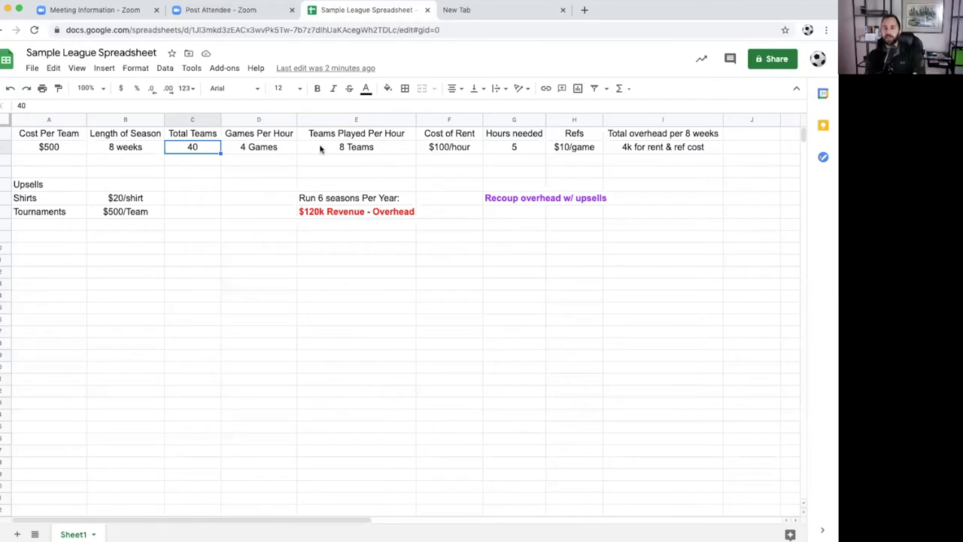
left_click(355, 132)
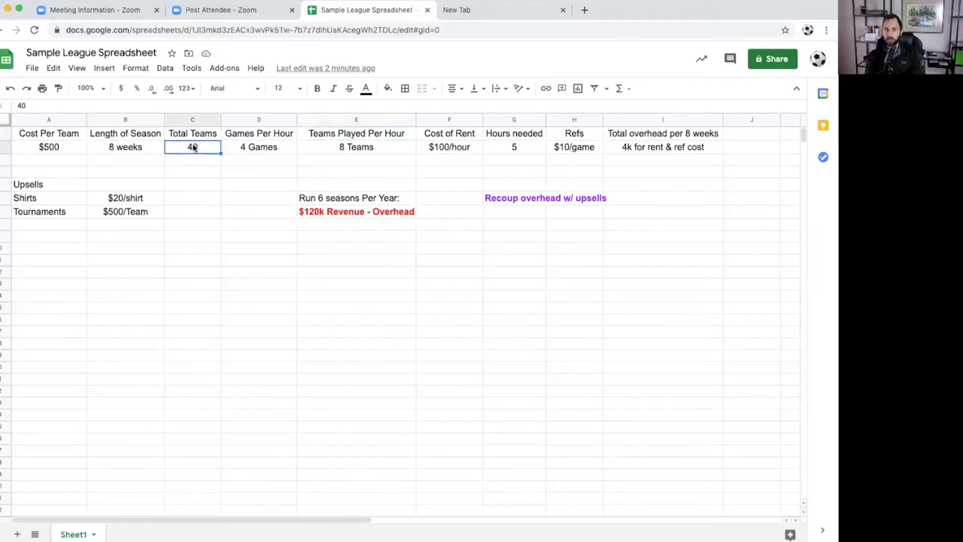
left_click(355, 147)
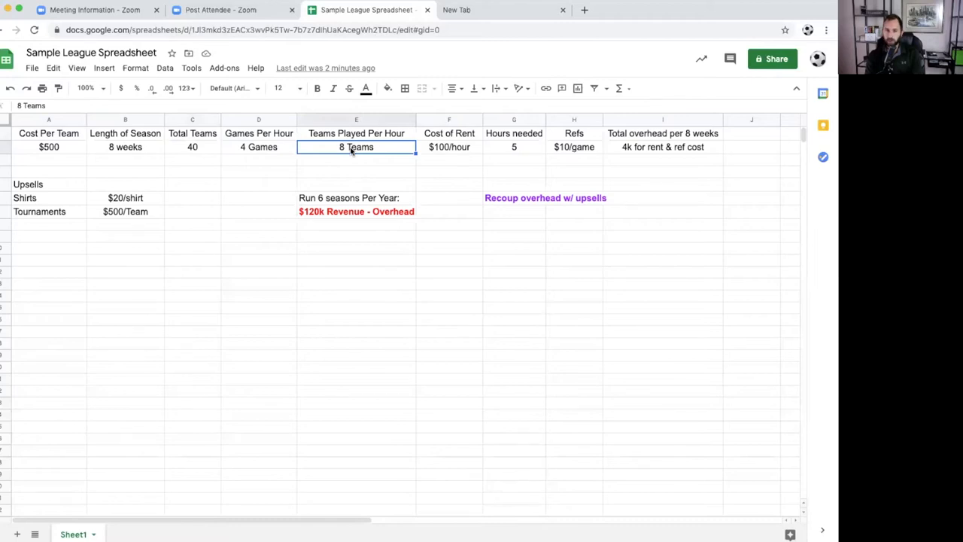
left_click(514, 148)
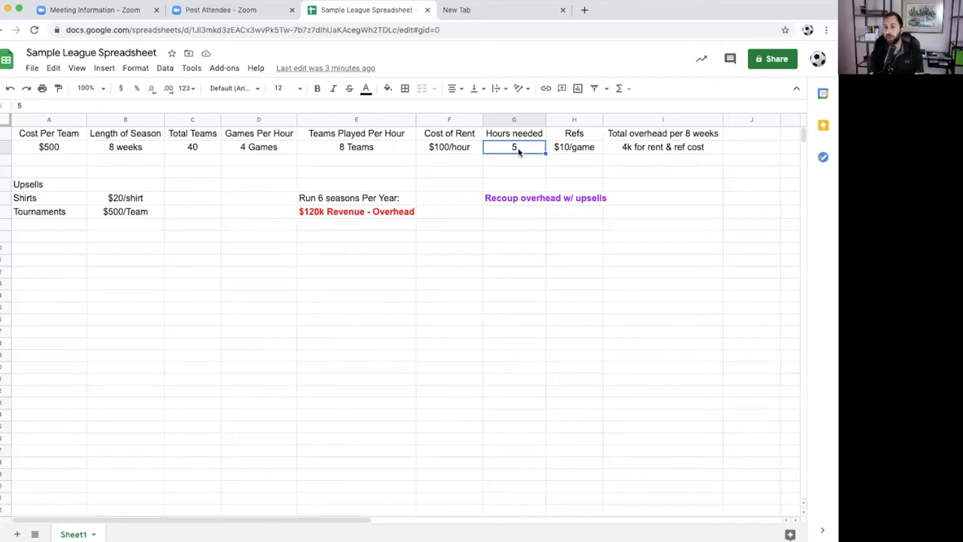
mouse_move(505, 151)
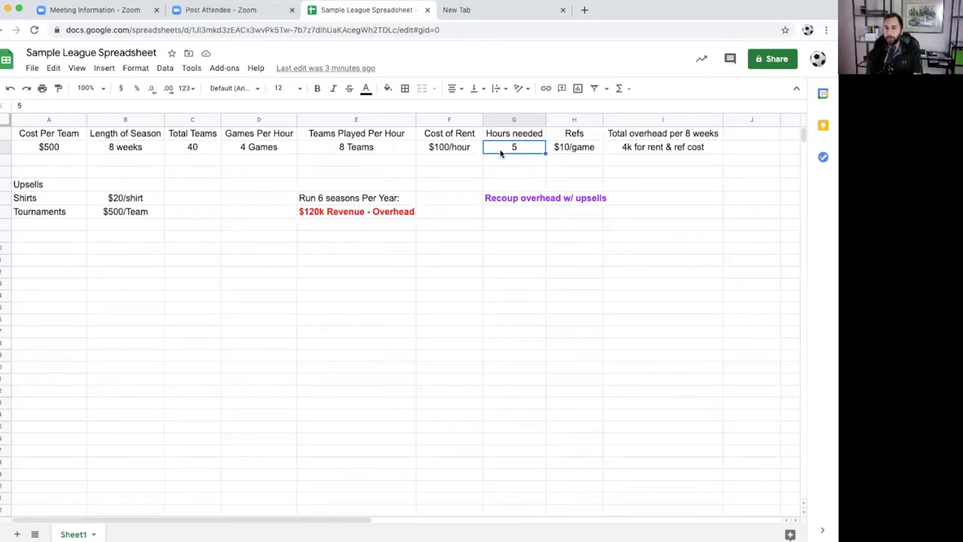
mouse_move(469, 161)
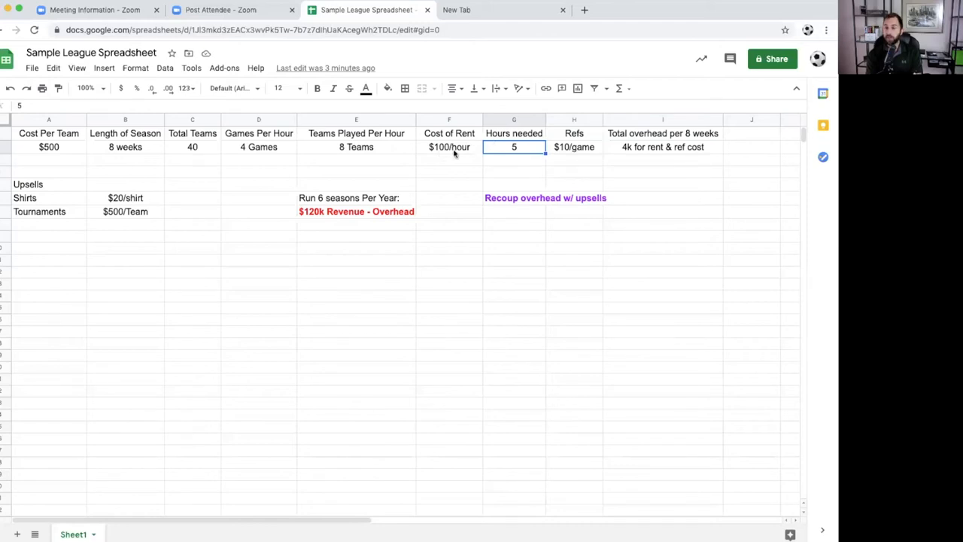
left_click(448, 148)
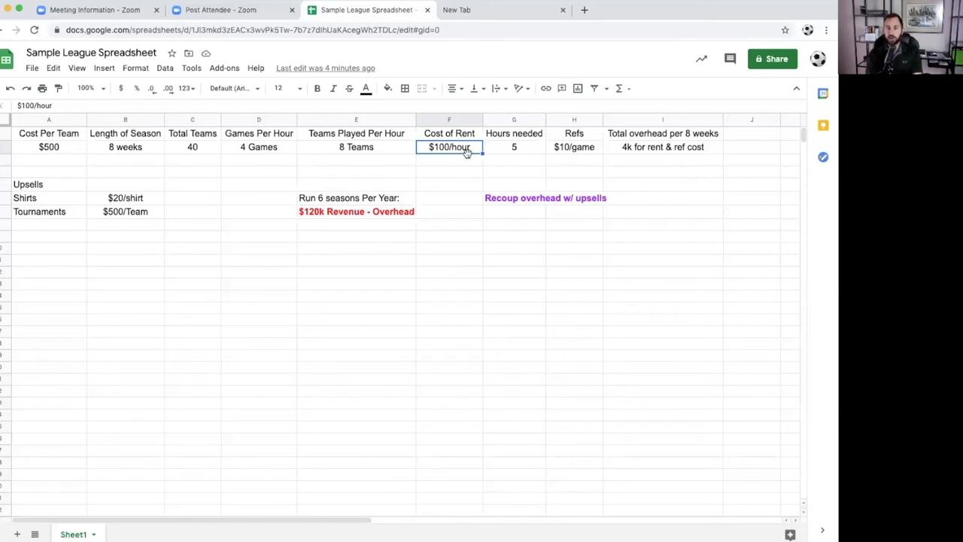
left_click(662, 133)
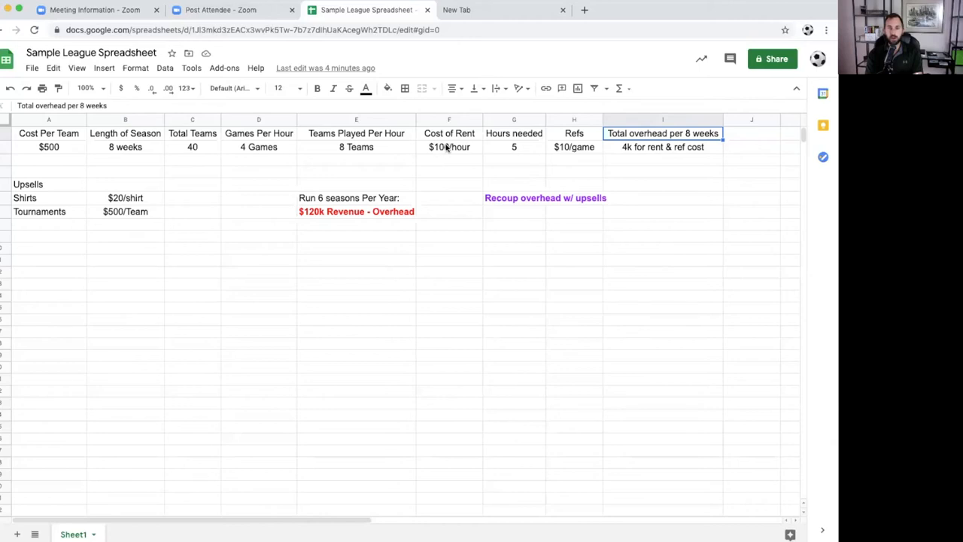
mouse_move(523, 150)
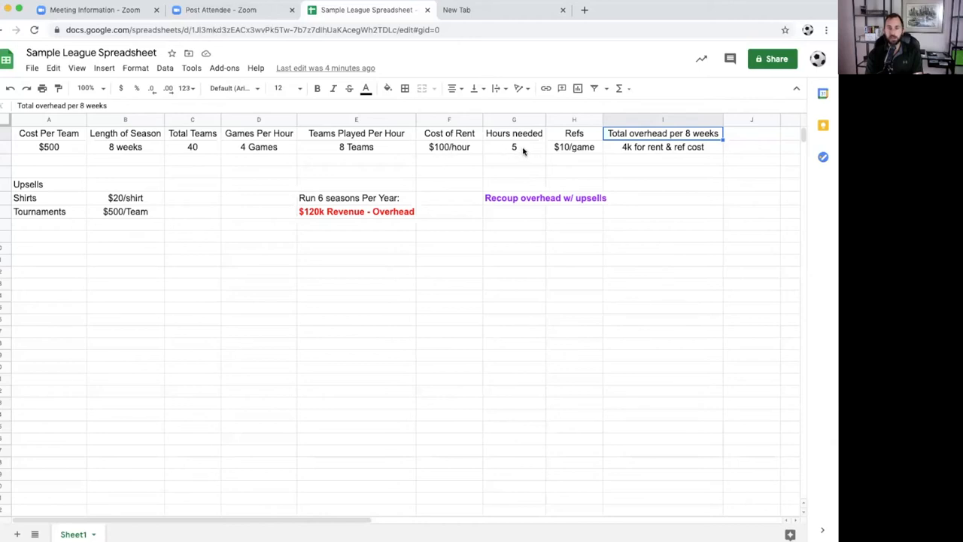
mouse_move(457, 153)
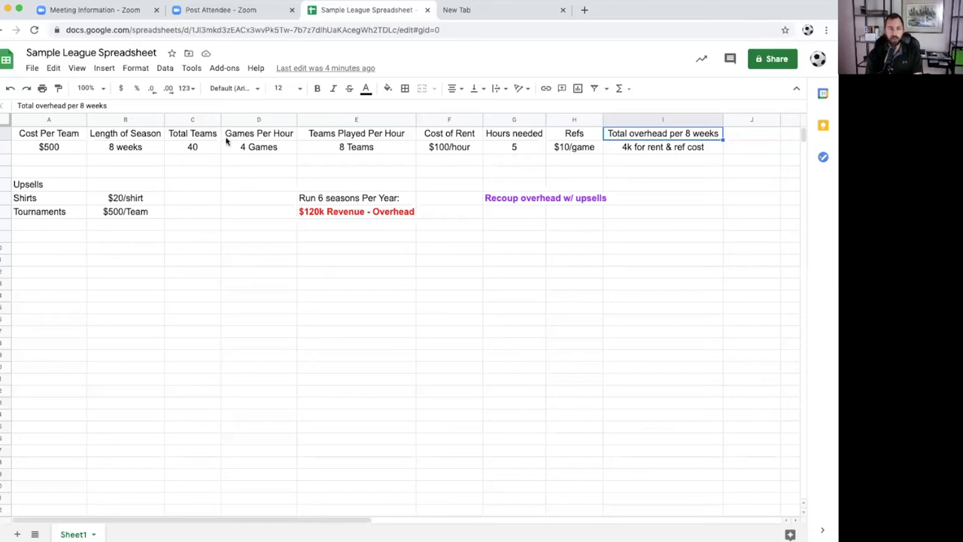
mouse_move(125, 154)
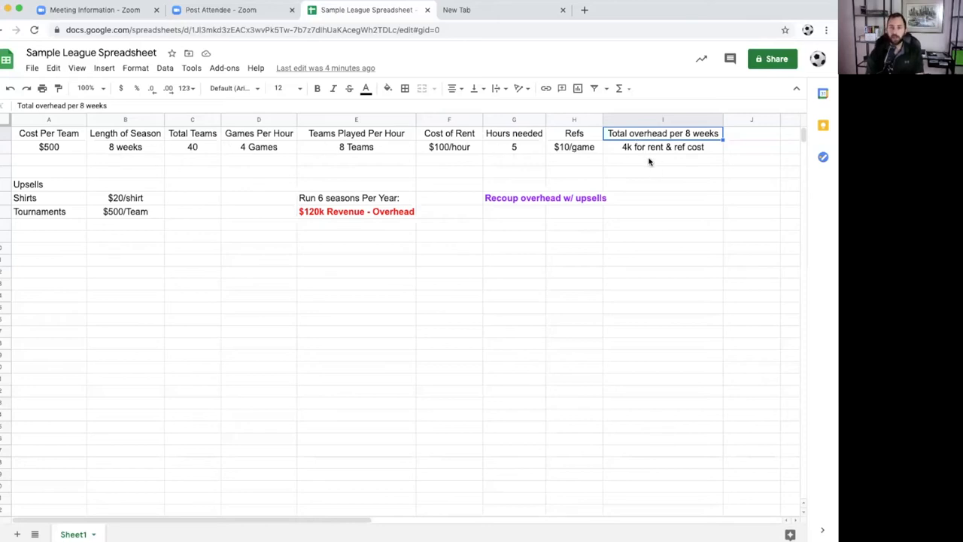
mouse_move(704, 147)
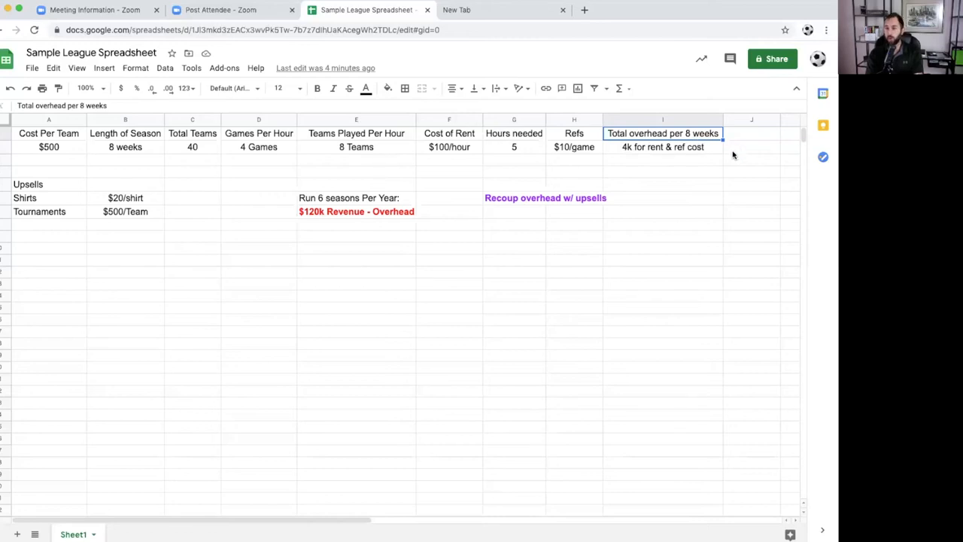
mouse_move(659, 152)
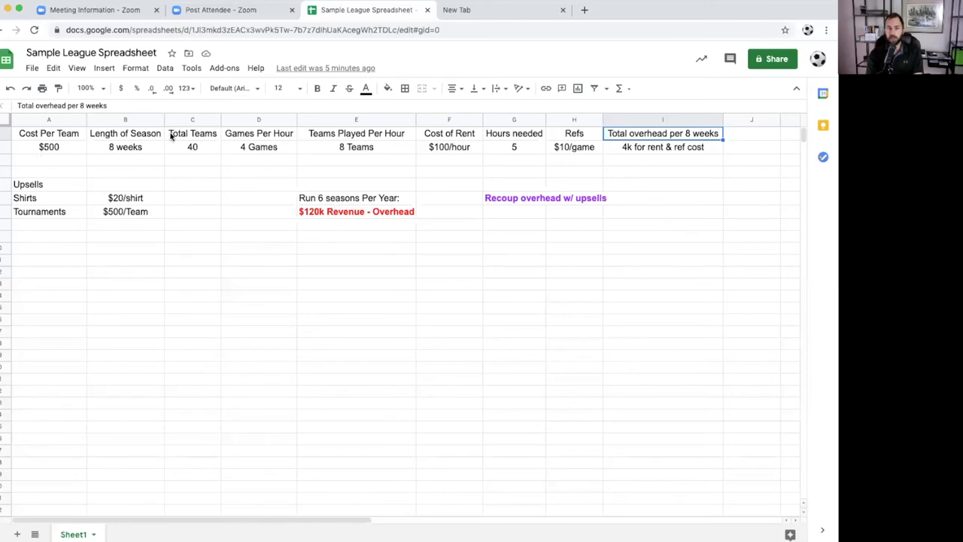
mouse_move(126, 158)
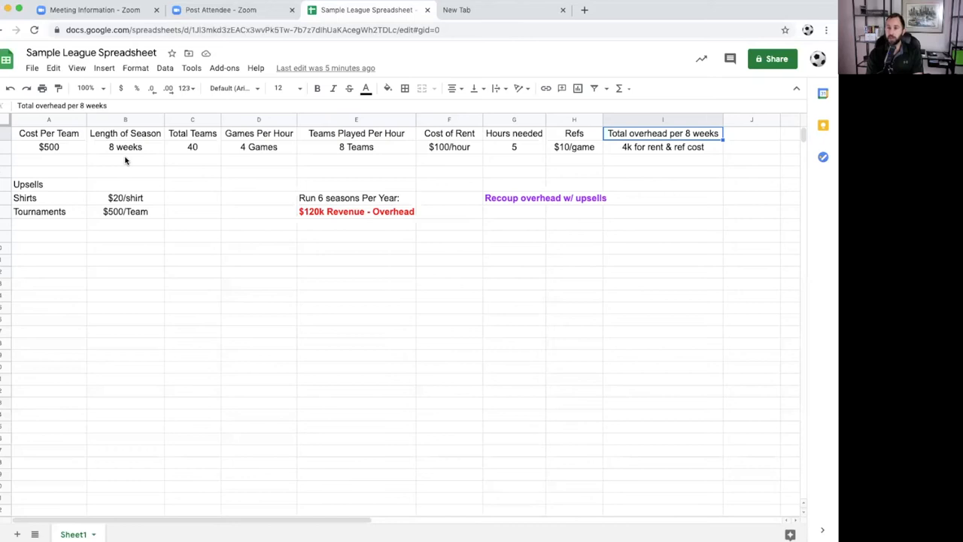
mouse_move(385, 183)
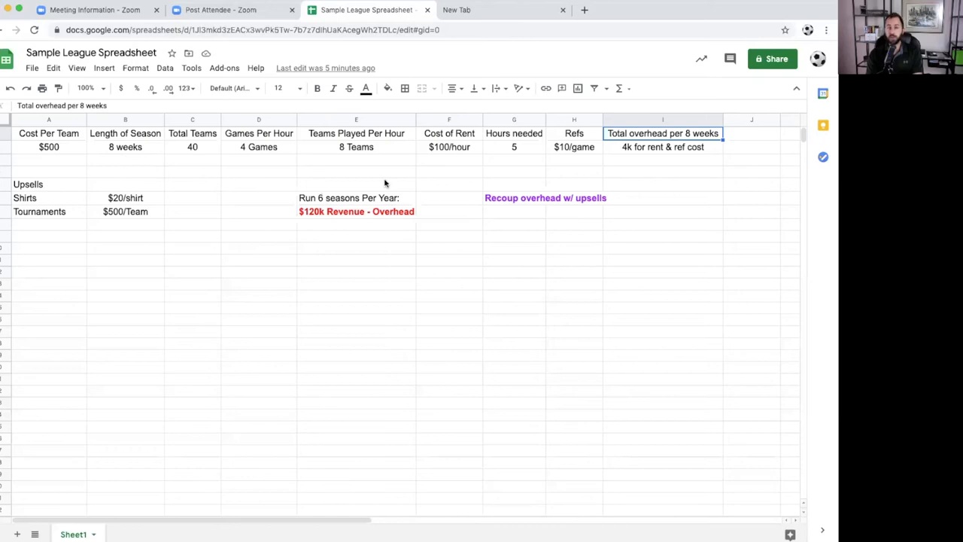
mouse_move(370, 204)
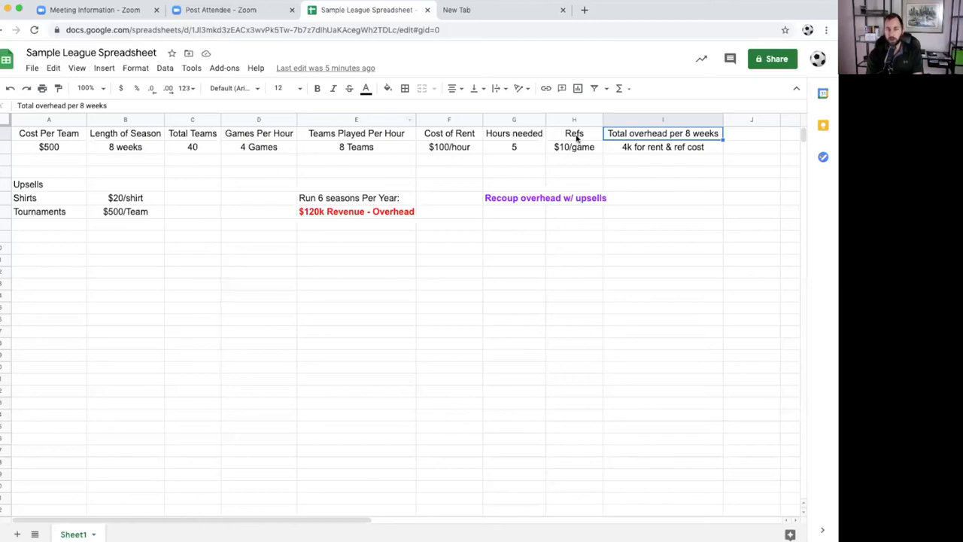
mouse_move(325, 139)
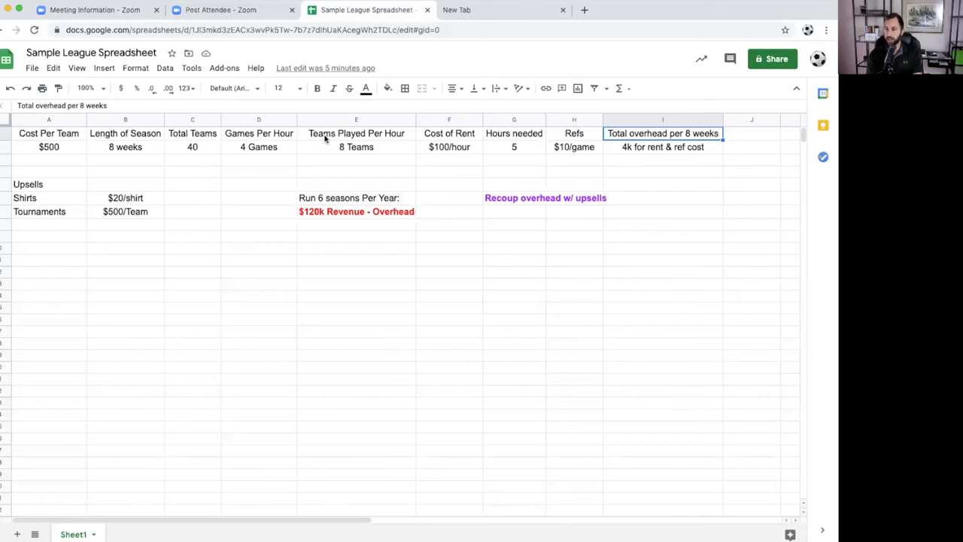
left_click(355, 210)
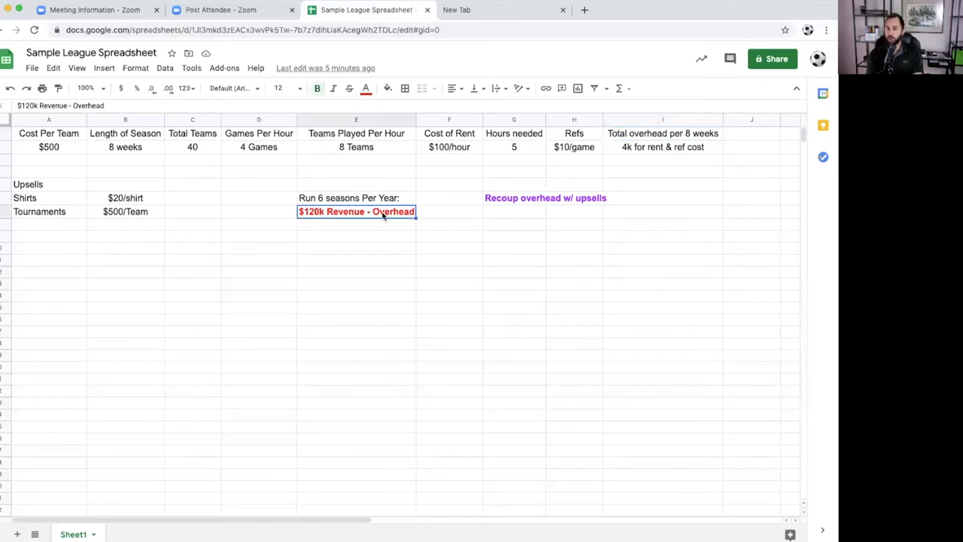
mouse_move(641, 132)
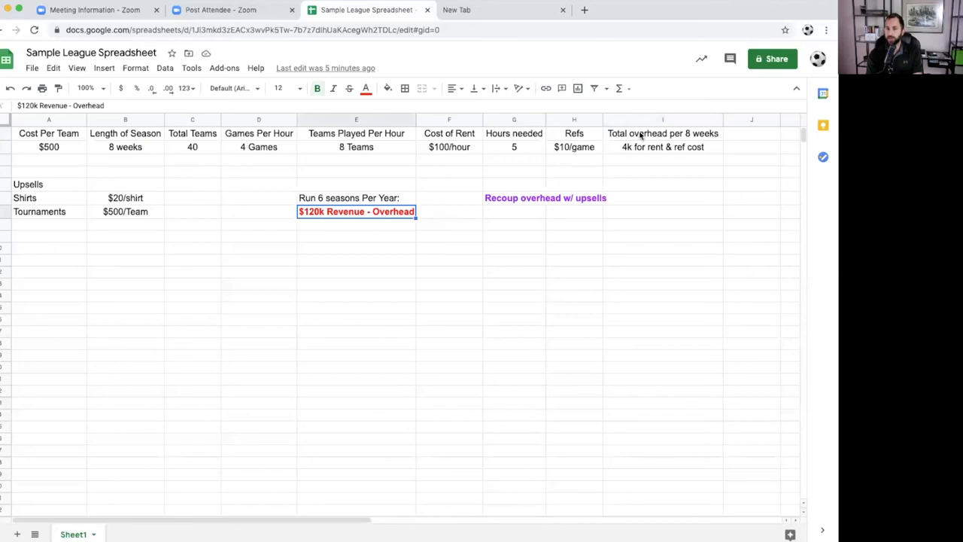
left_click(515, 198)
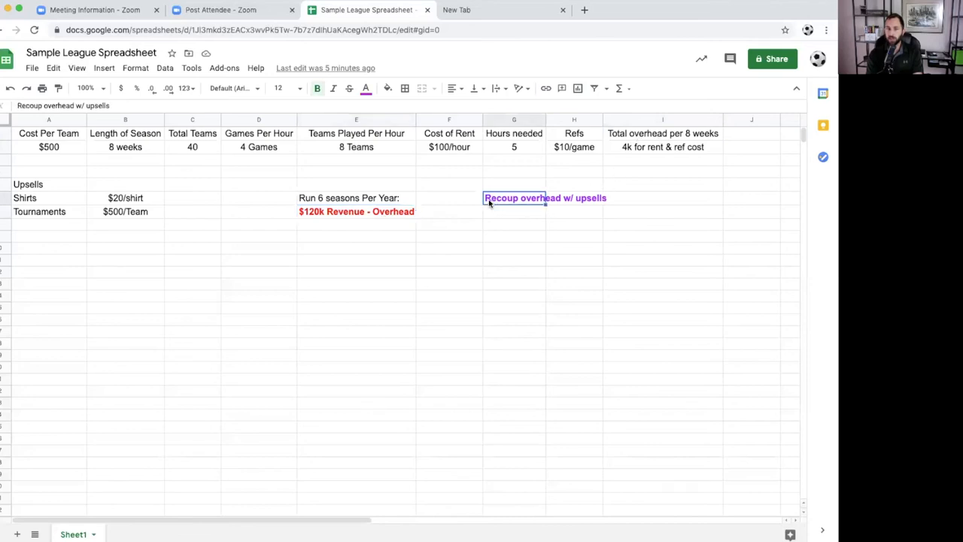
left_click(515, 225)
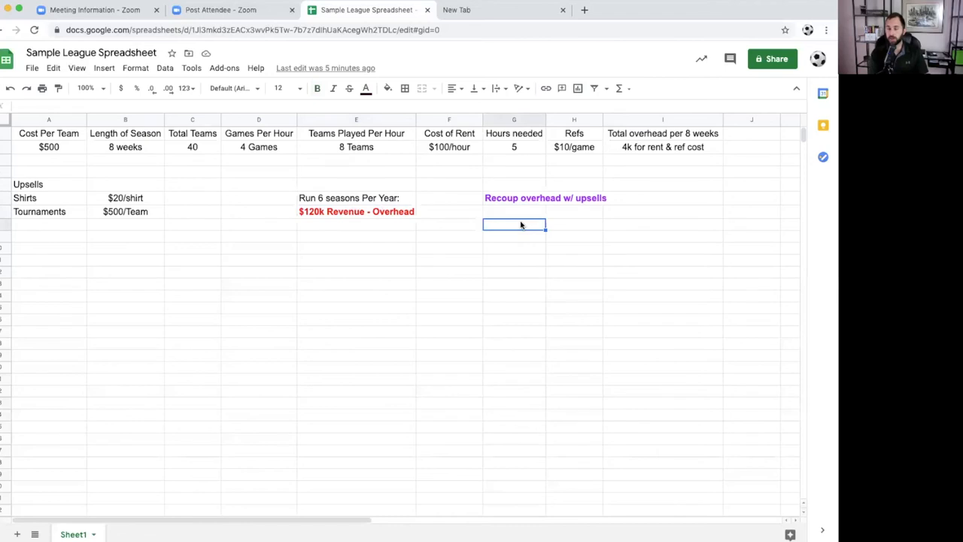
mouse_move(542, 180)
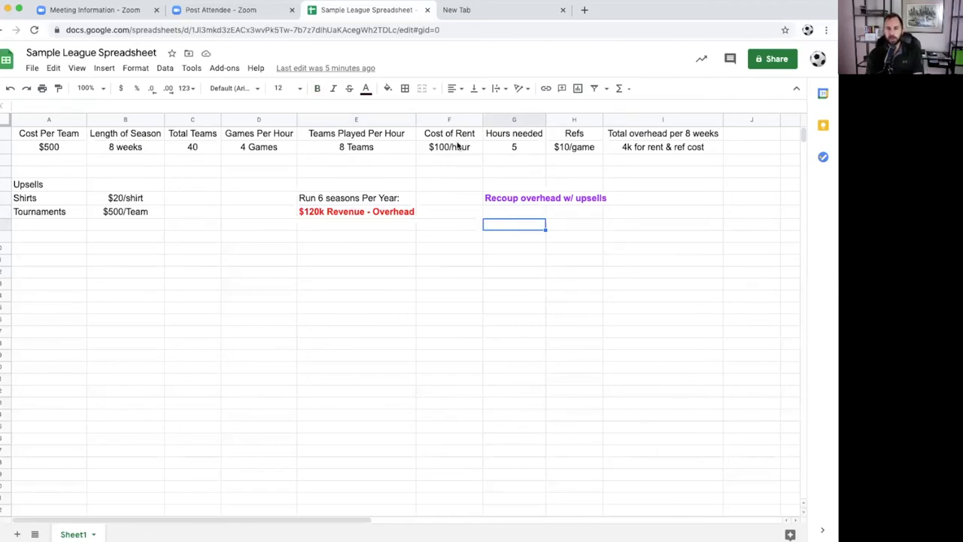
mouse_move(460, 158)
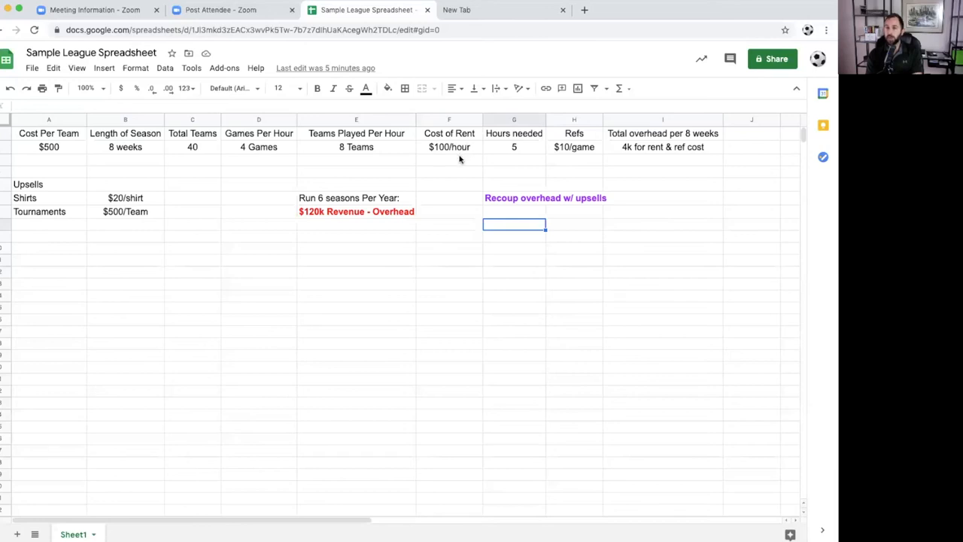
mouse_move(328, 154)
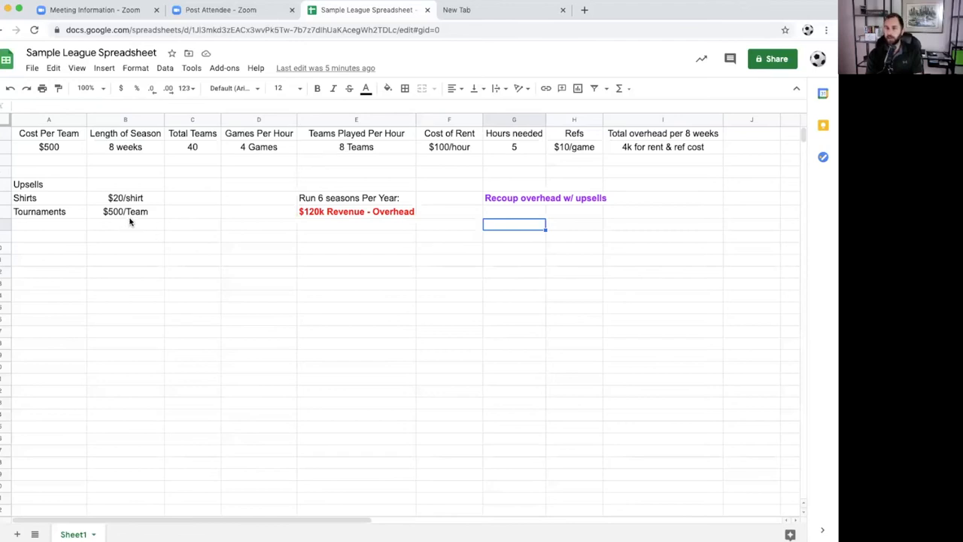
mouse_move(137, 205)
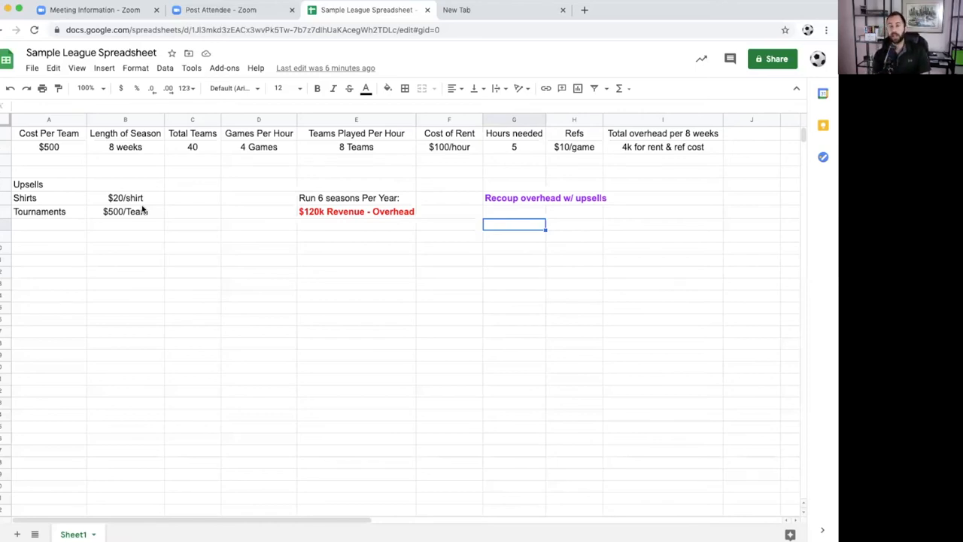
mouse_move(154, 194)
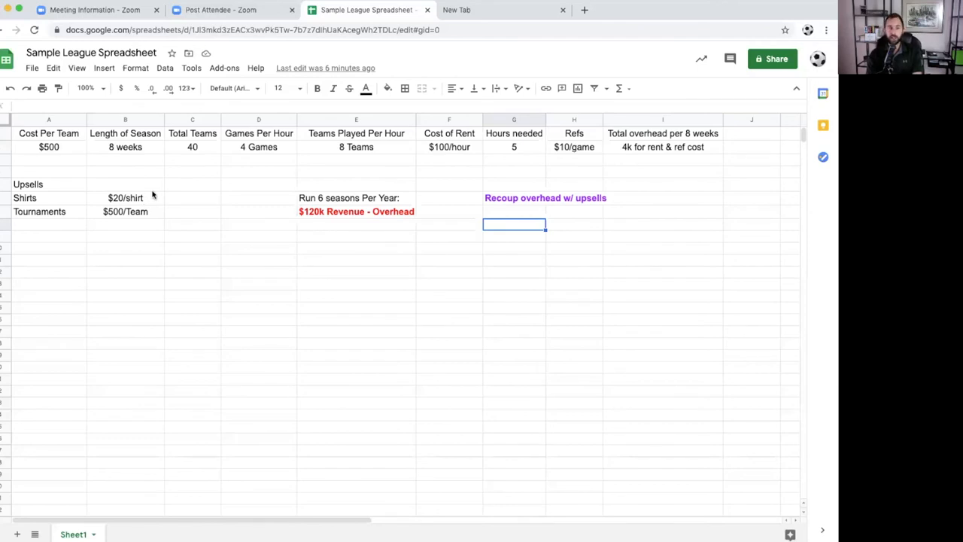
mouse_move(141, 198)
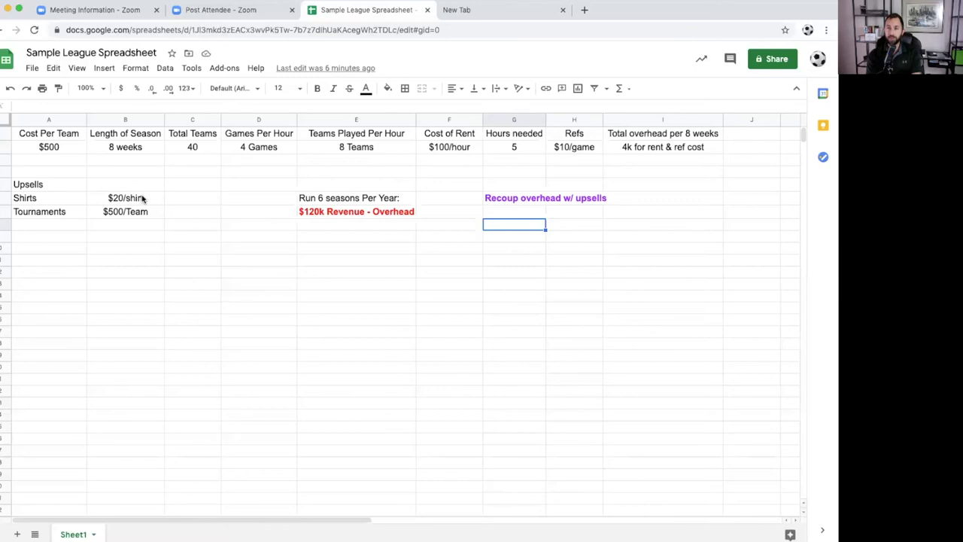
mouse_move(125, 205)
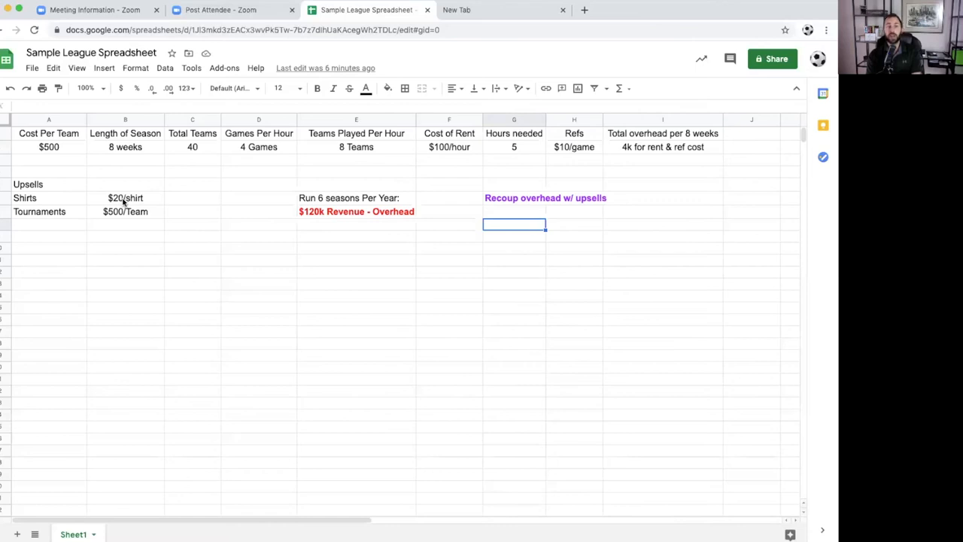
mouse_move(98, 147)
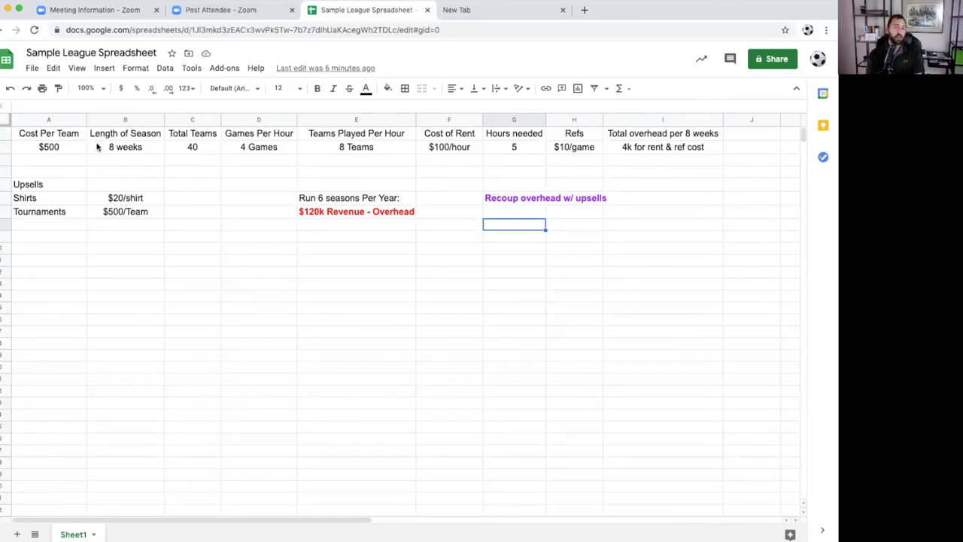
mouse_move(94, 166)
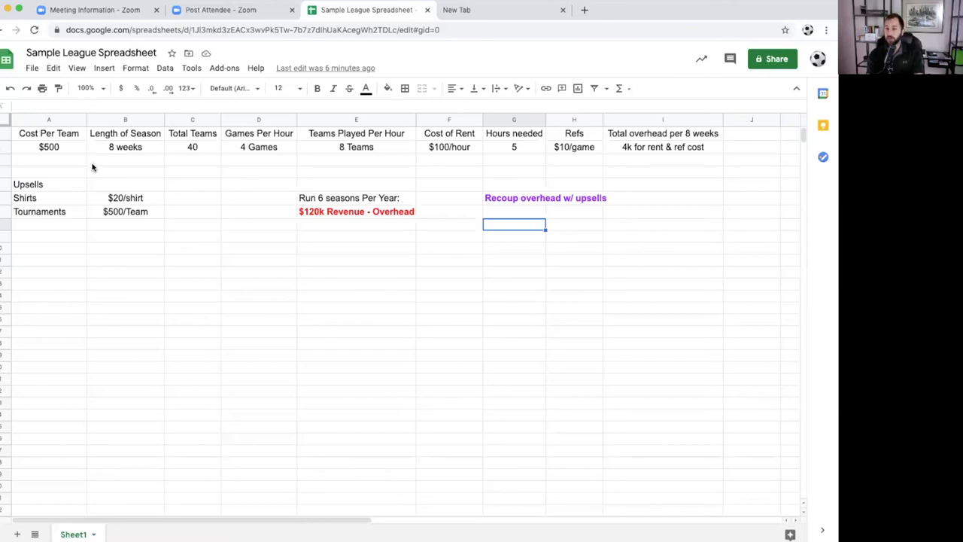
left_click(124, 197)
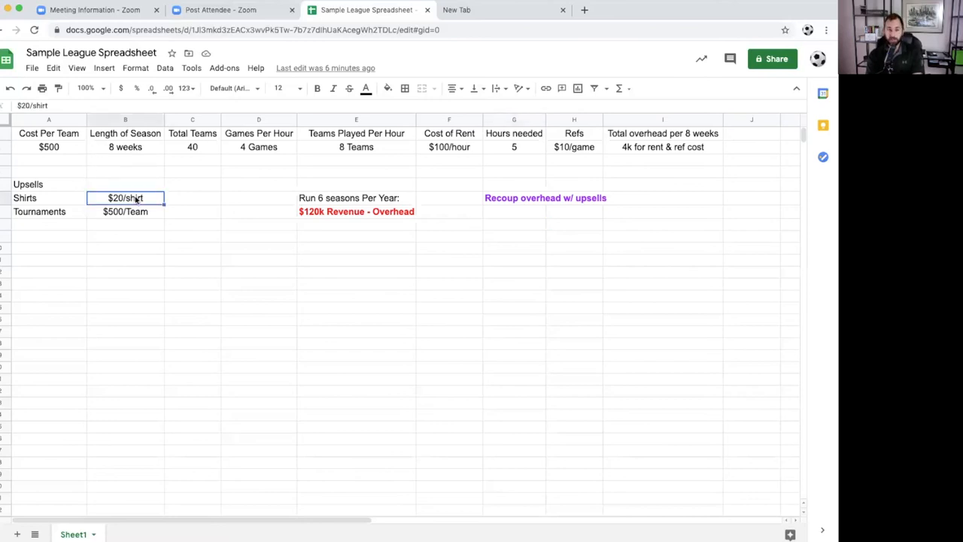
mouse_move(135, 225)
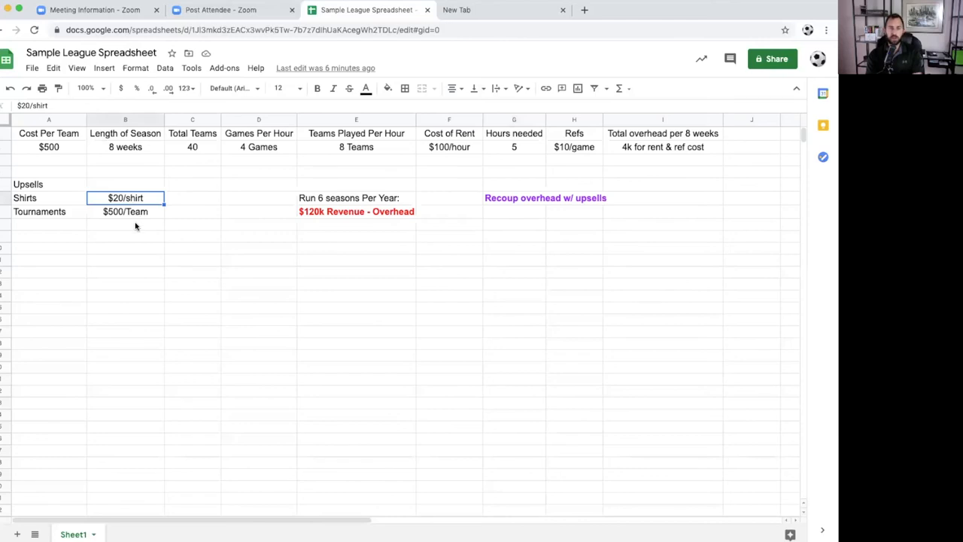
left_click(124, 211)
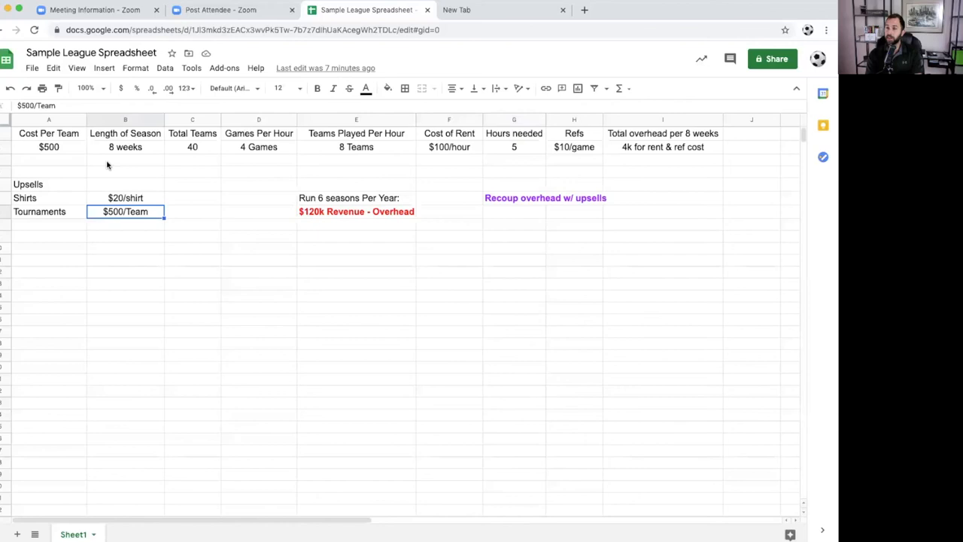
mouse_move(125, 215)
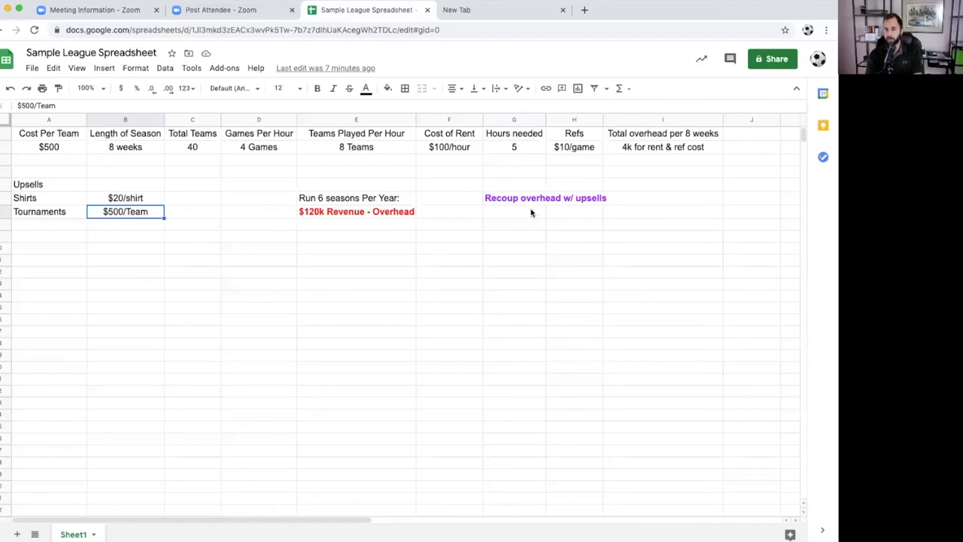
mouse_move(544, 205)
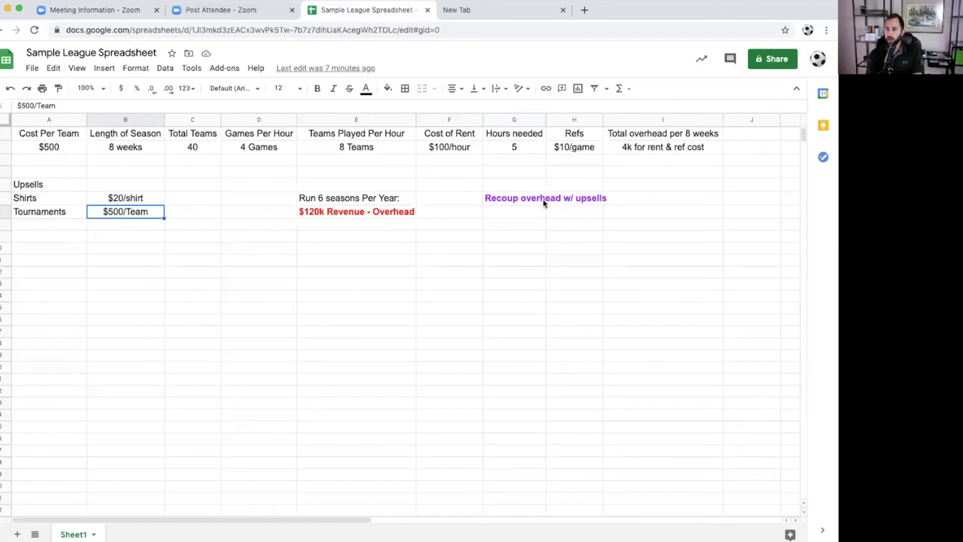
mouse_move(540, 210)
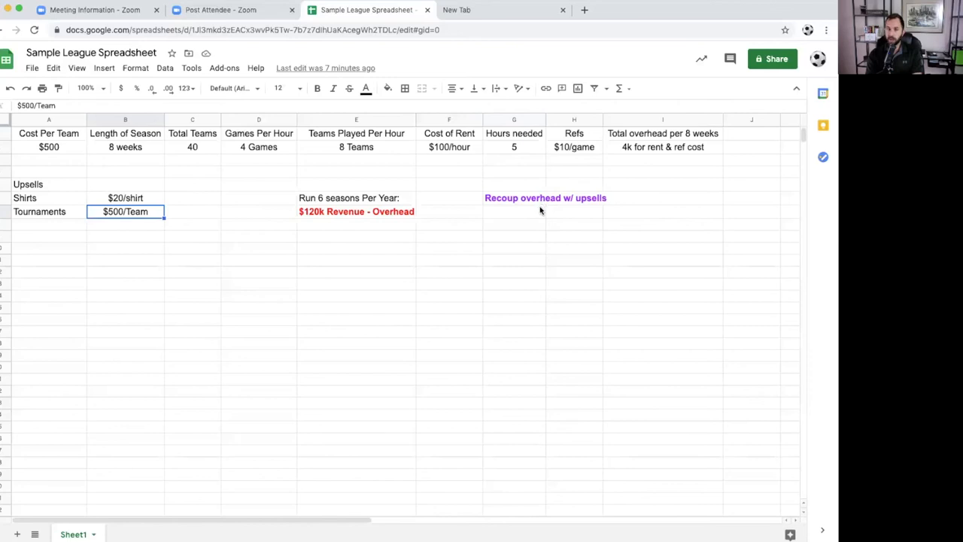
mouse_move(586, 186)
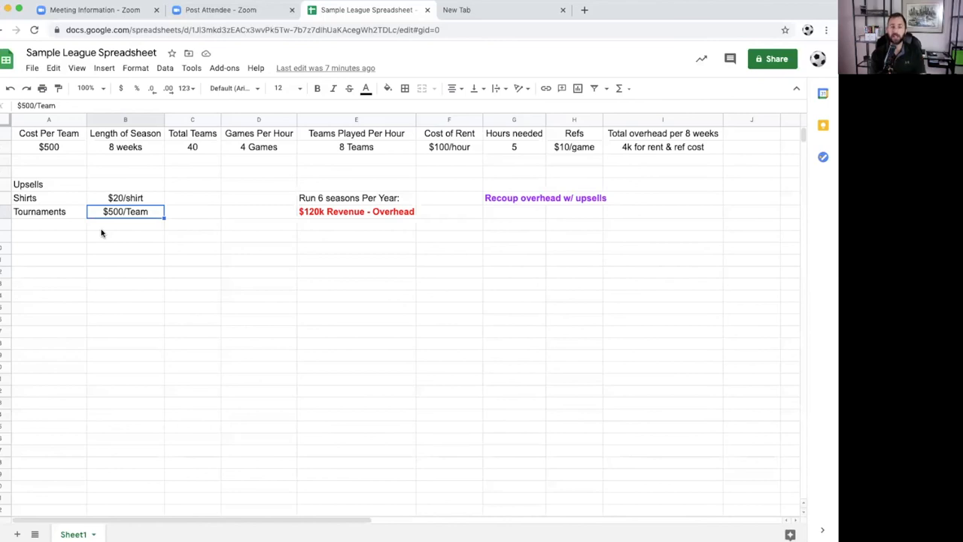
mouse_move(88, 229)
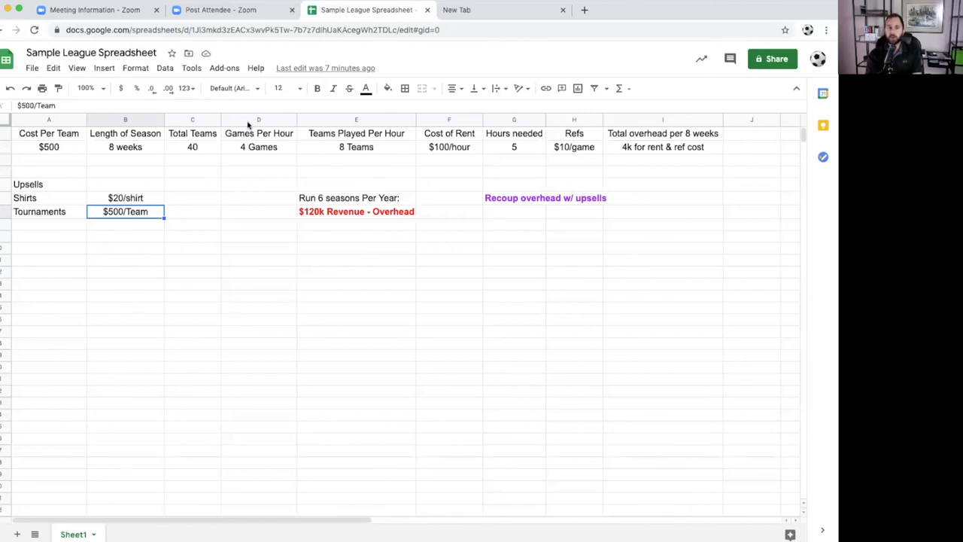
mouse_move(126, 188)
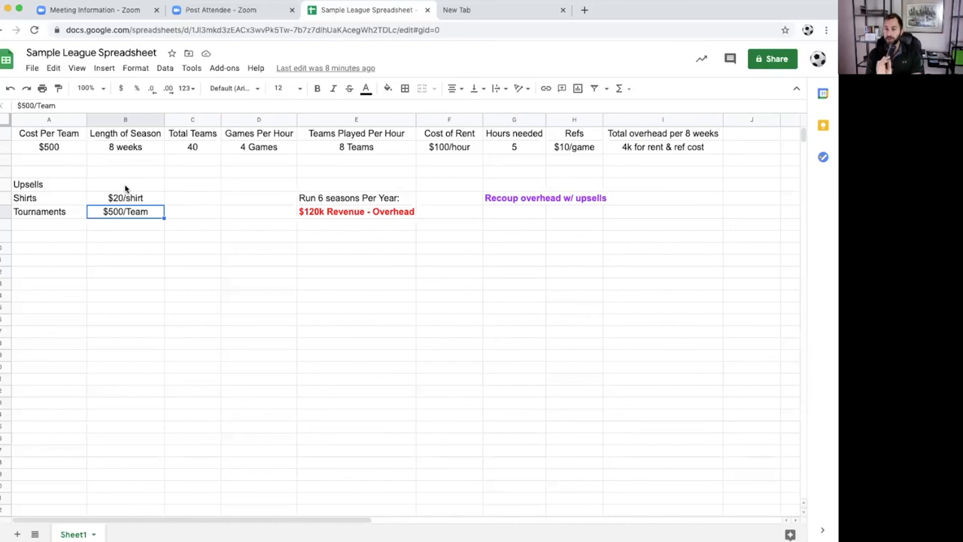
mouse_move(343, 179)
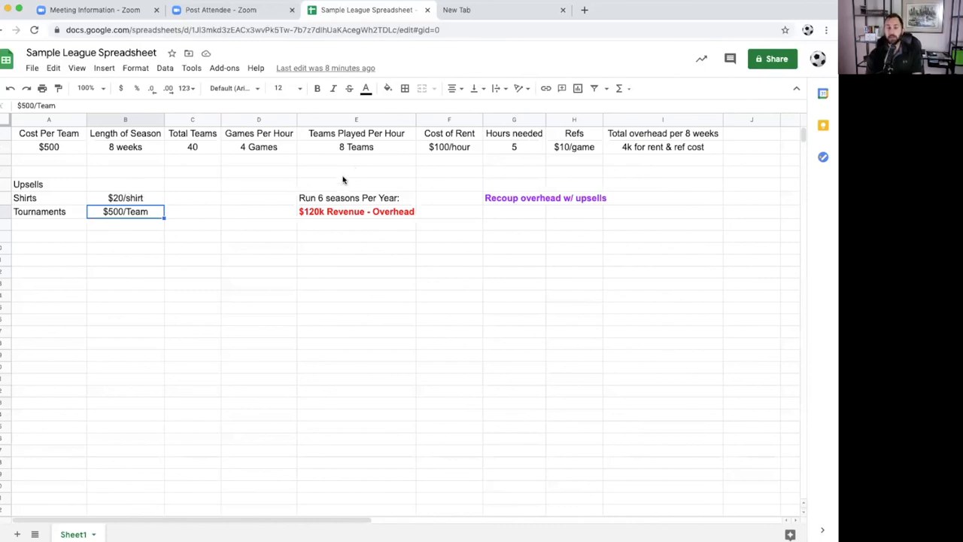
mouse_move(326, 199)
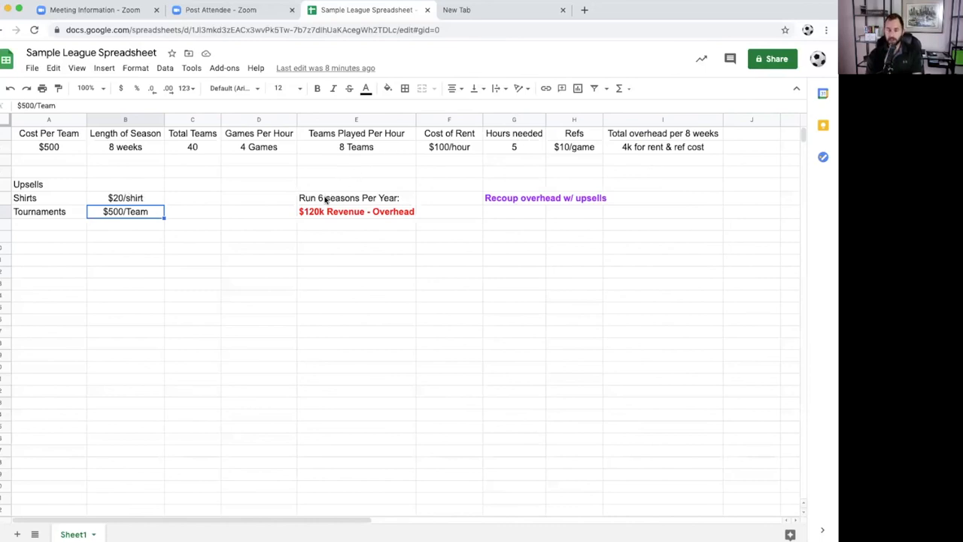
mouse_move(340, 204)
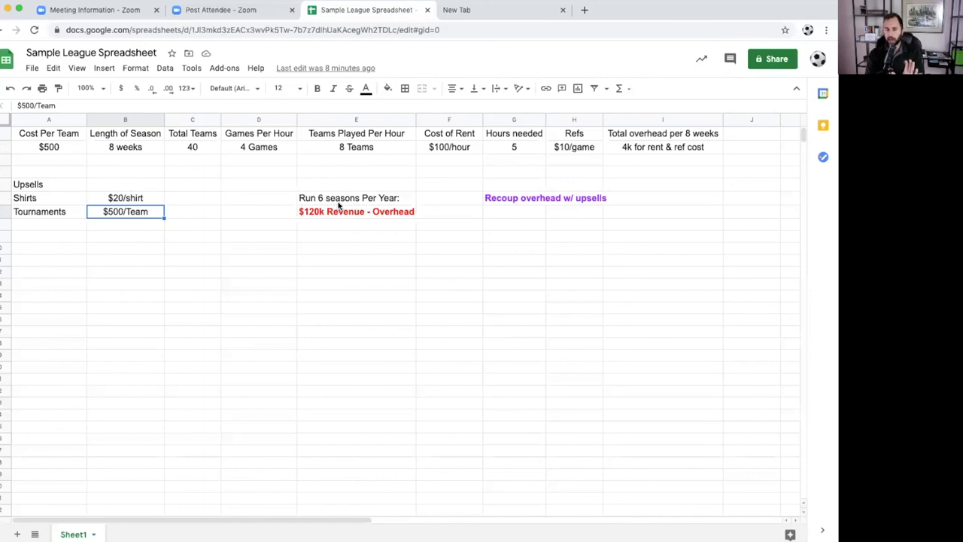
mouse_move(331, 182)
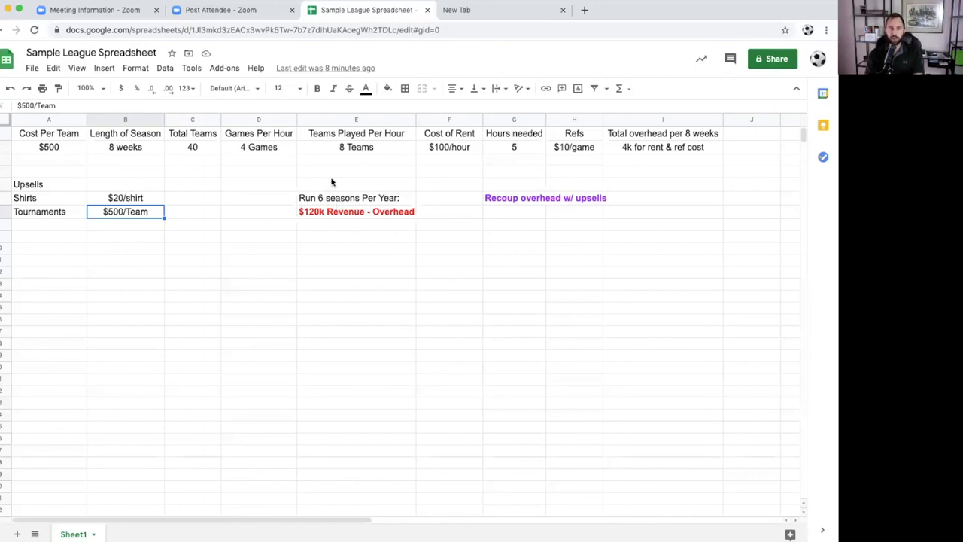
mouse_move(440, 189)
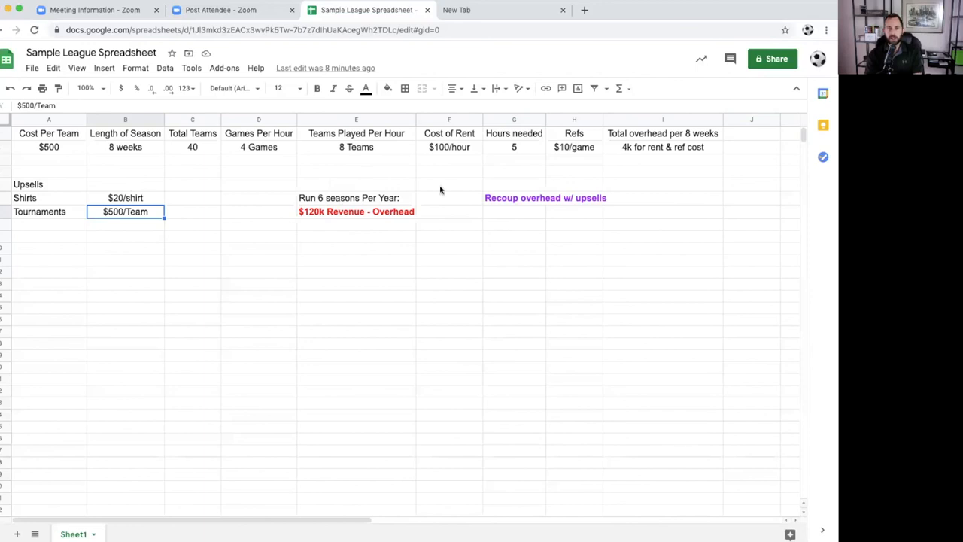
mouse_move(310, 192)
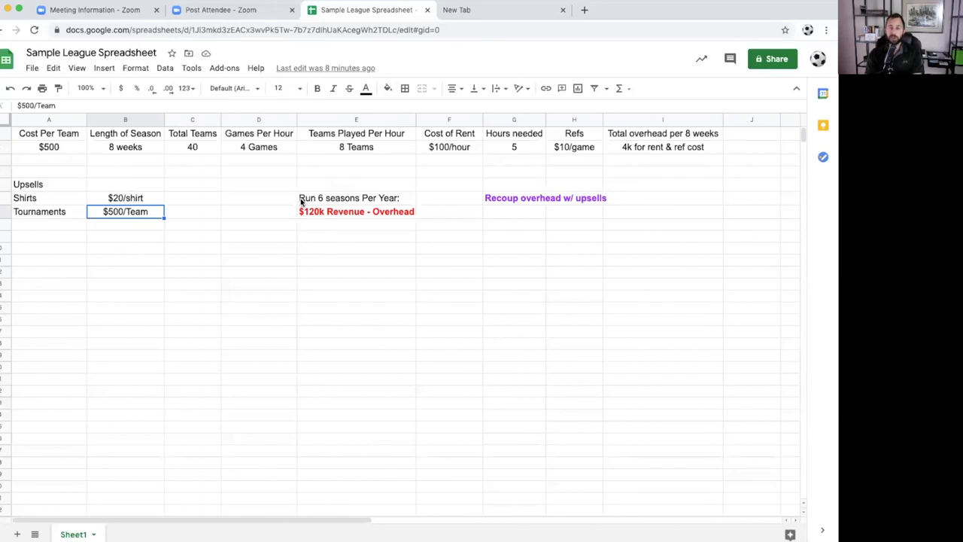
mouse_move(315, 217)
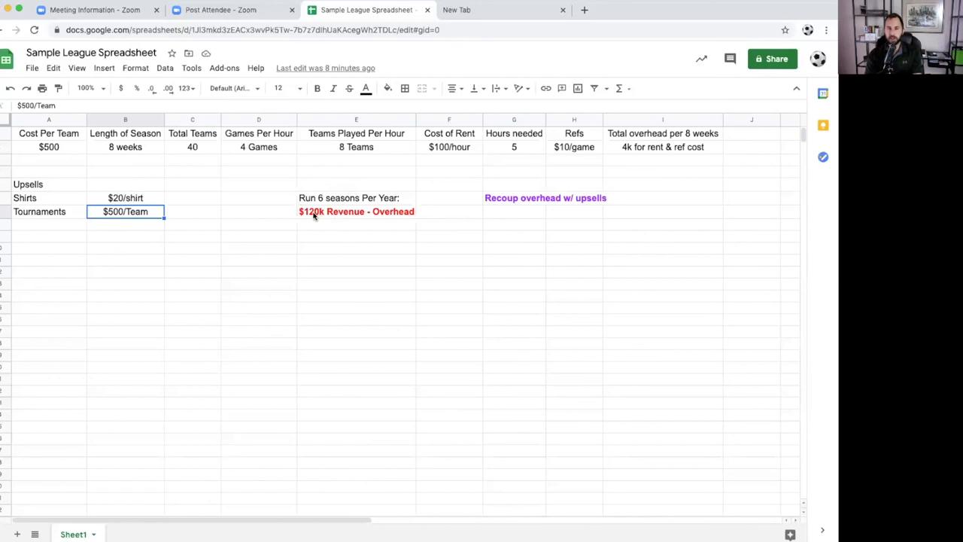
left_click(355, 210)
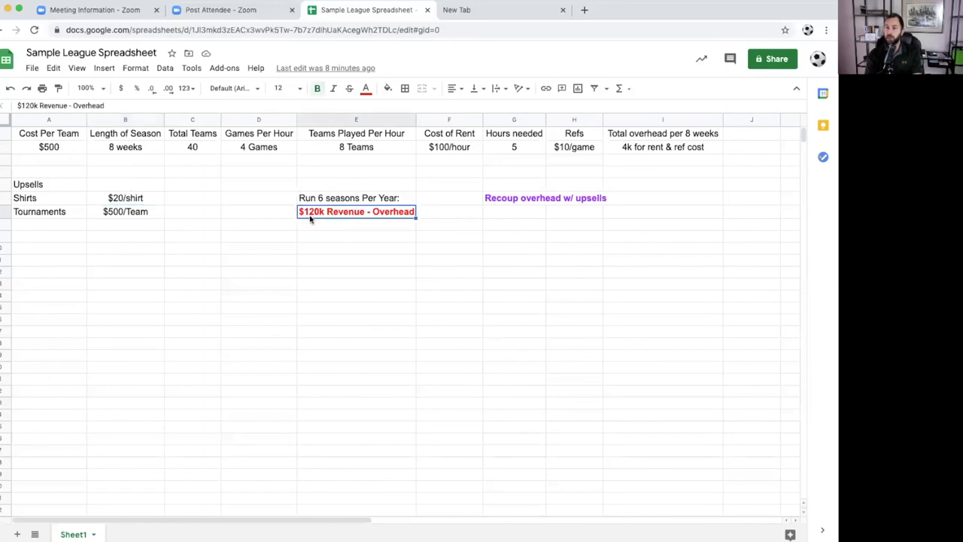
mouse_move(91, 157)
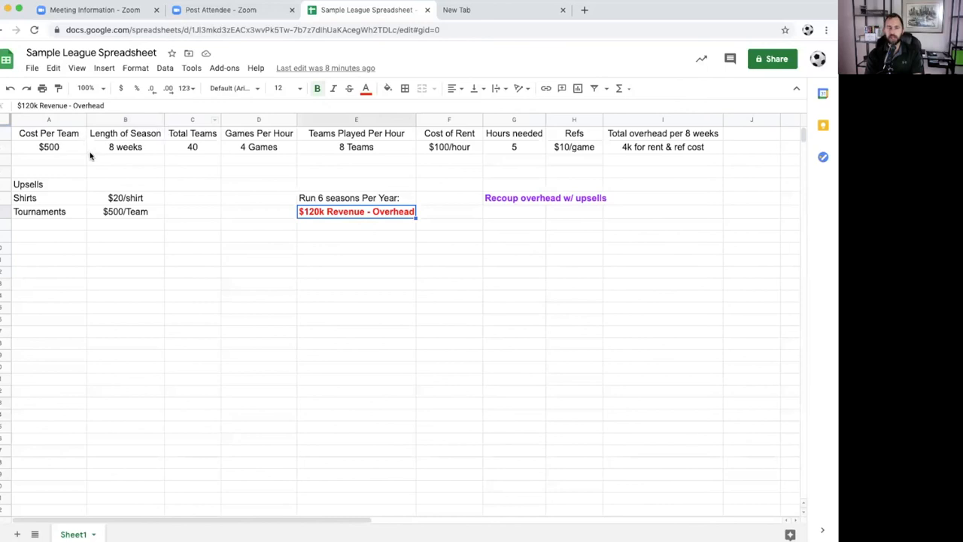
mouse_move(138, 141)
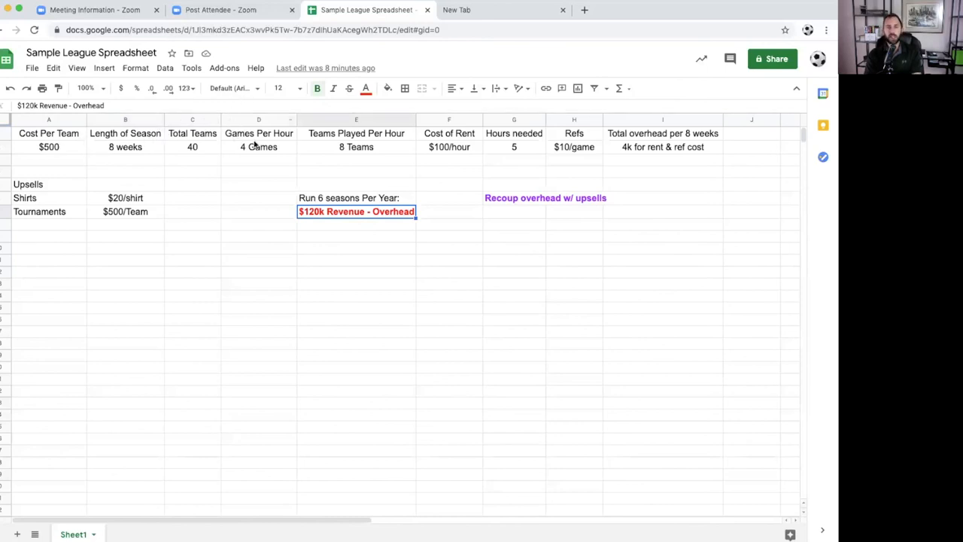
mouse_move(271, 151)
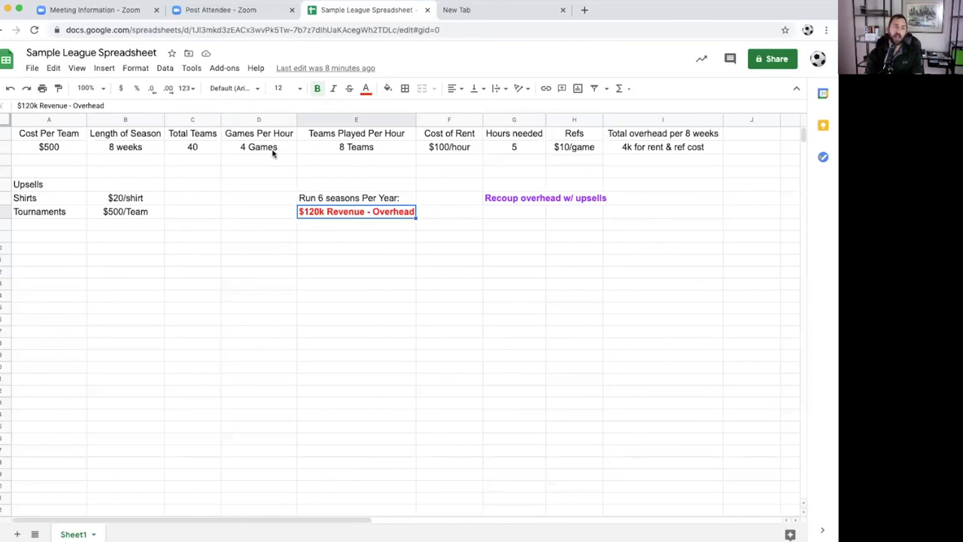
mouse_move(385, 141)
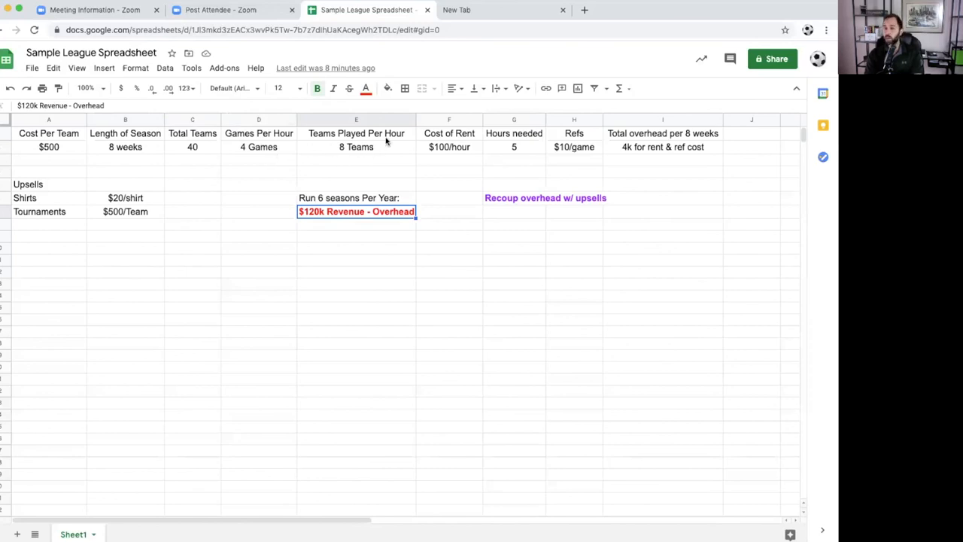
mouse_move(372, 154)
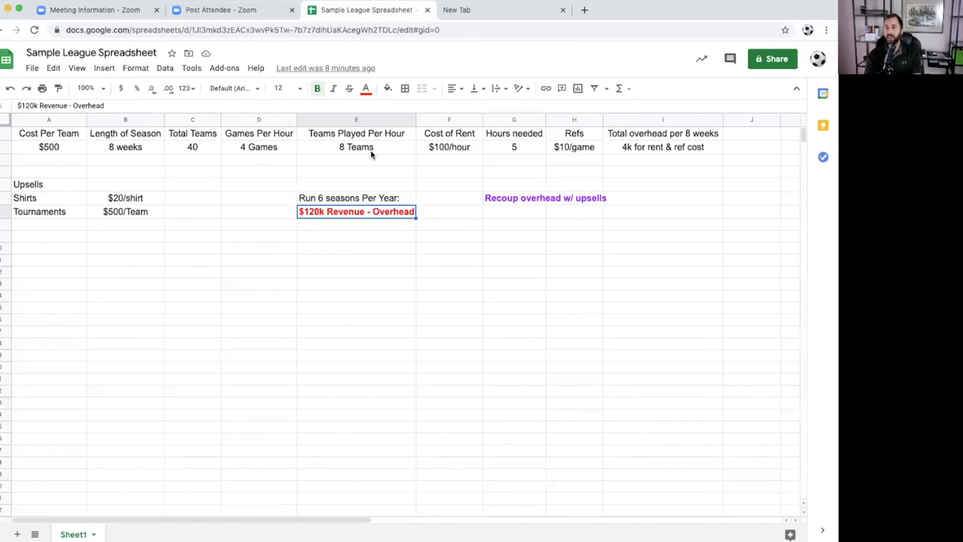
mouse_move(449, 147)
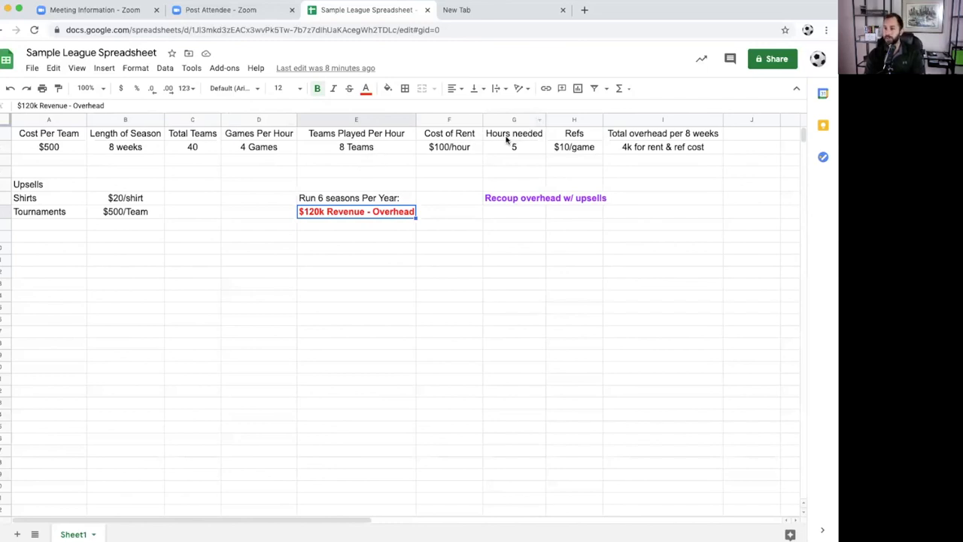
mouse_move(536, 123)
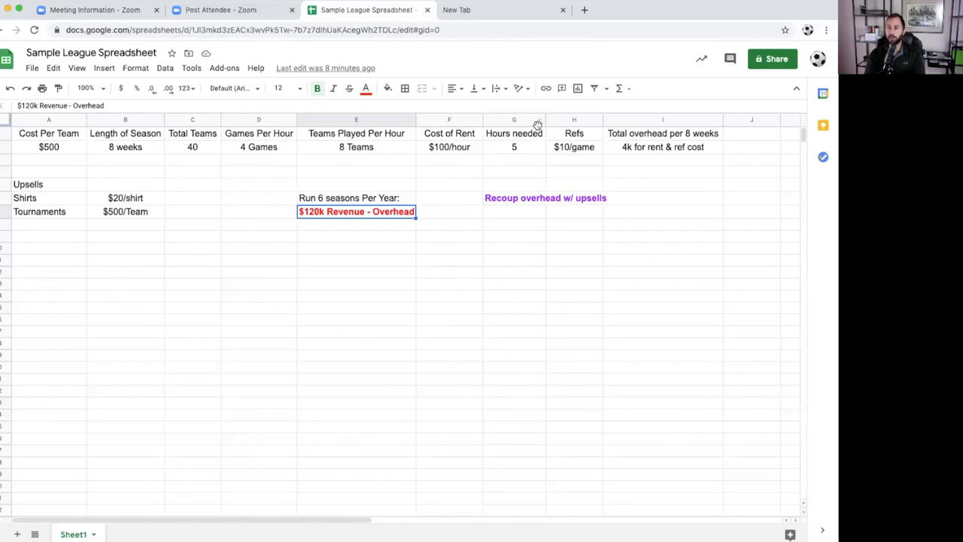
mouse_move(538, 147)
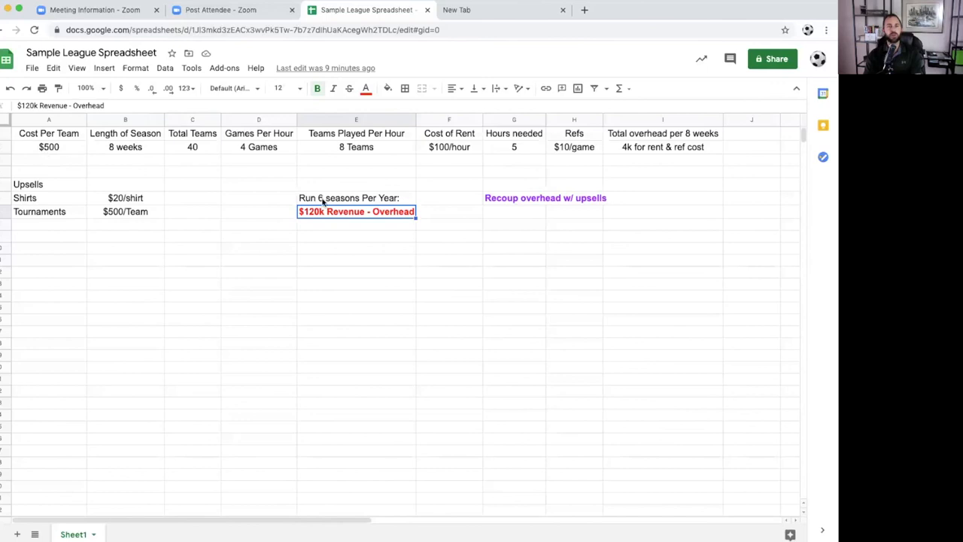
mouse_move(533, 274)
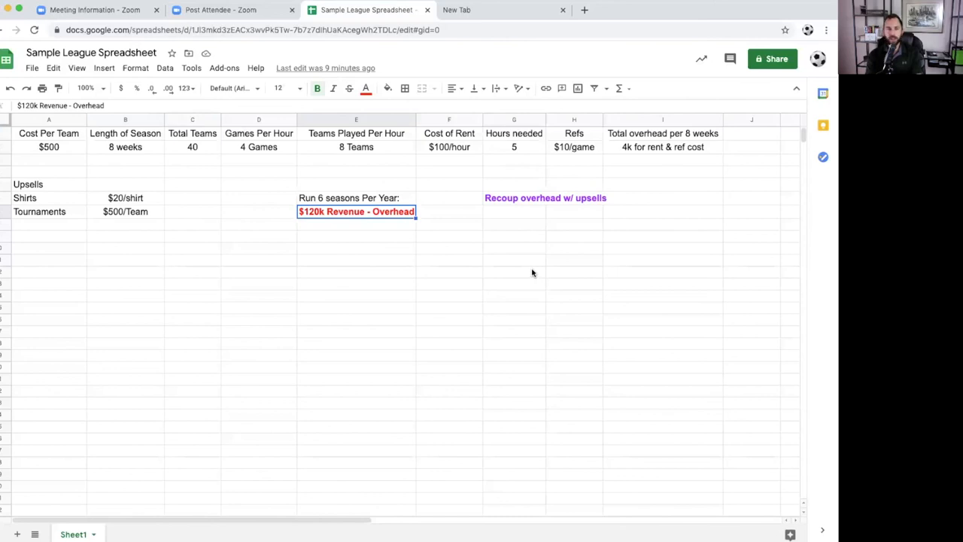
mouse_move(521, 277)
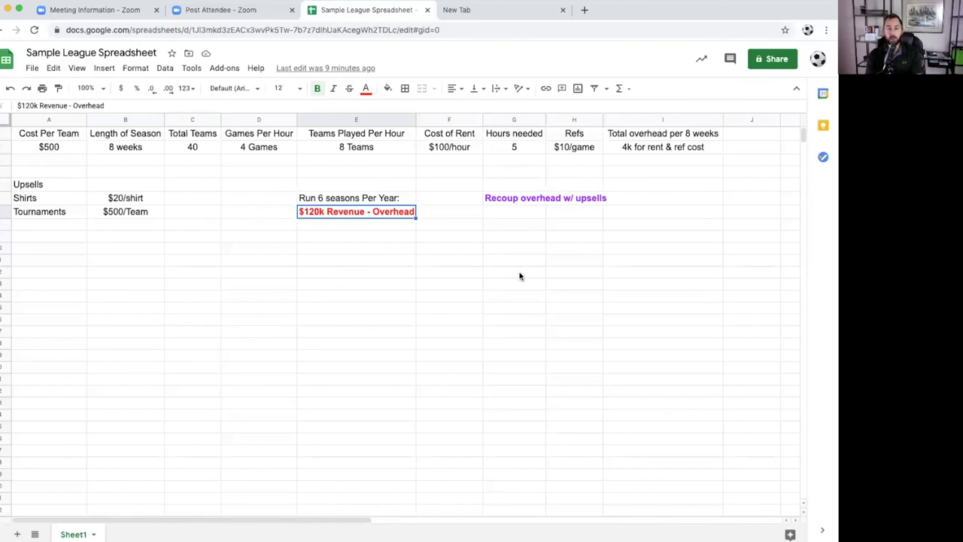